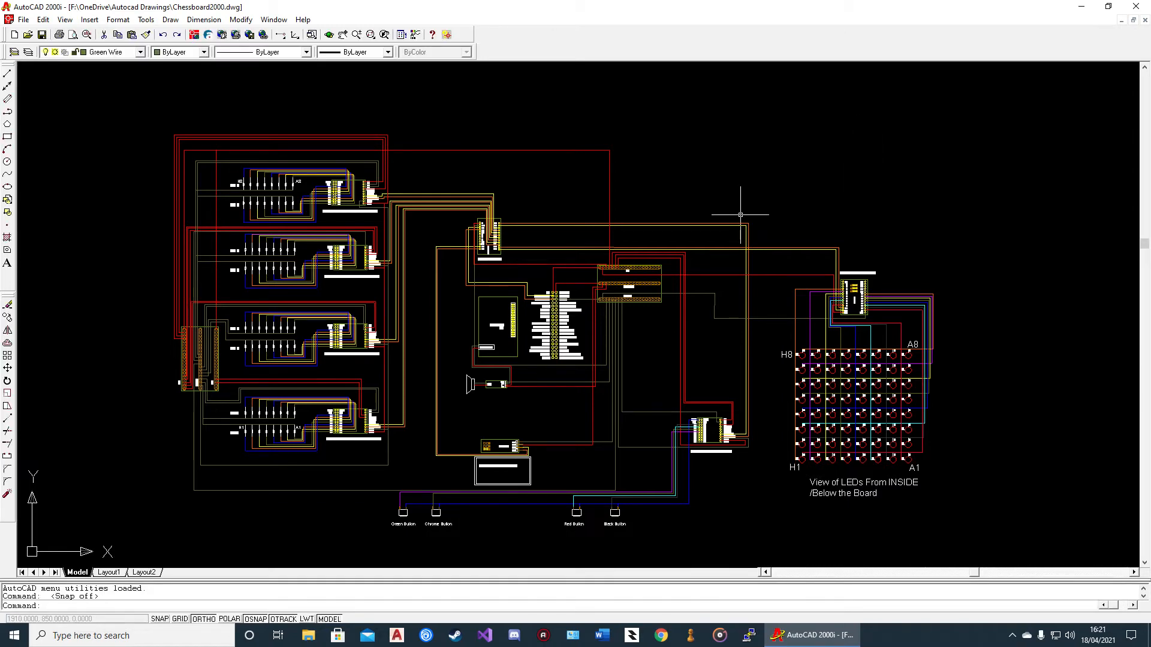
mouse_move(643, 337)
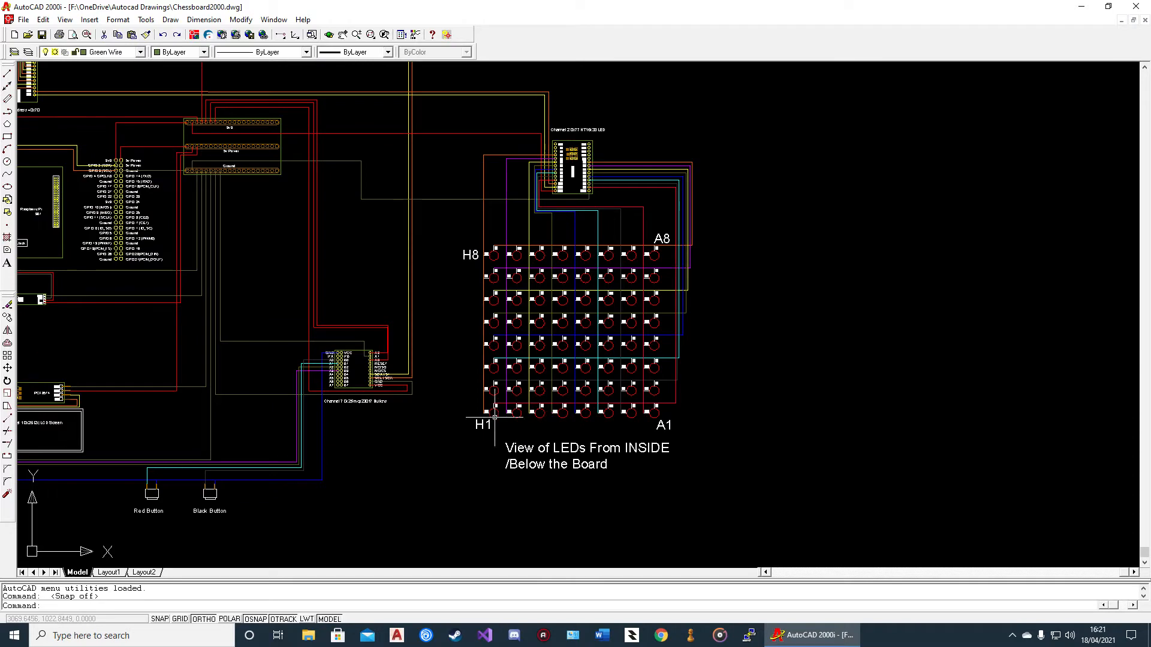
scroll("down", 3)
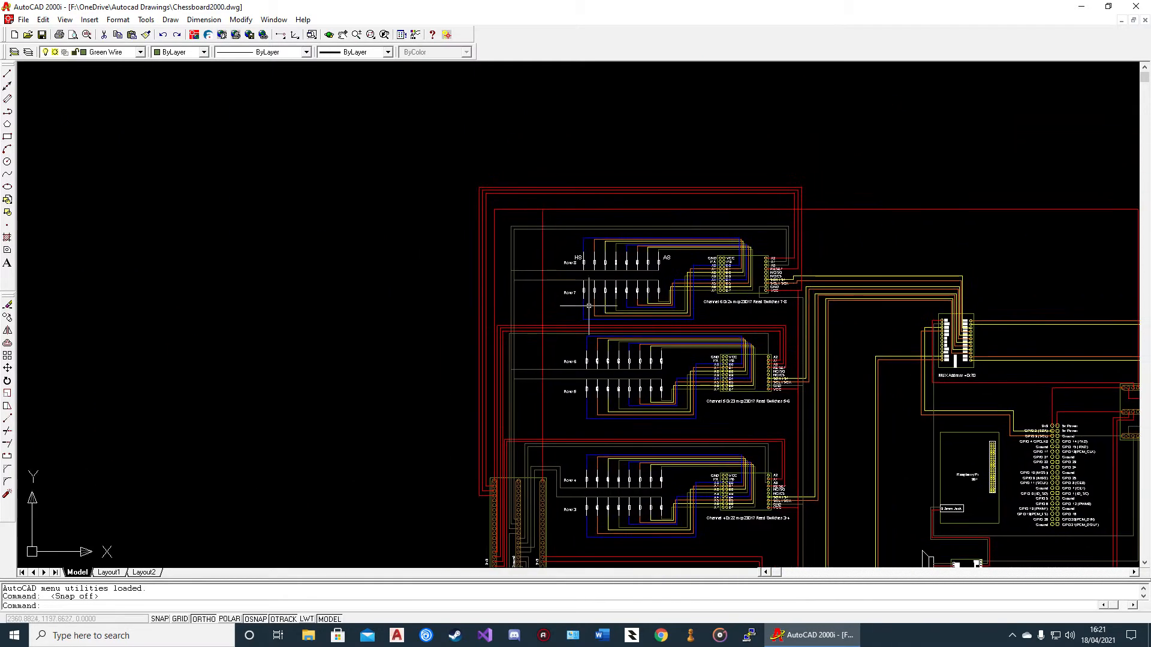
scroll("up", 3)
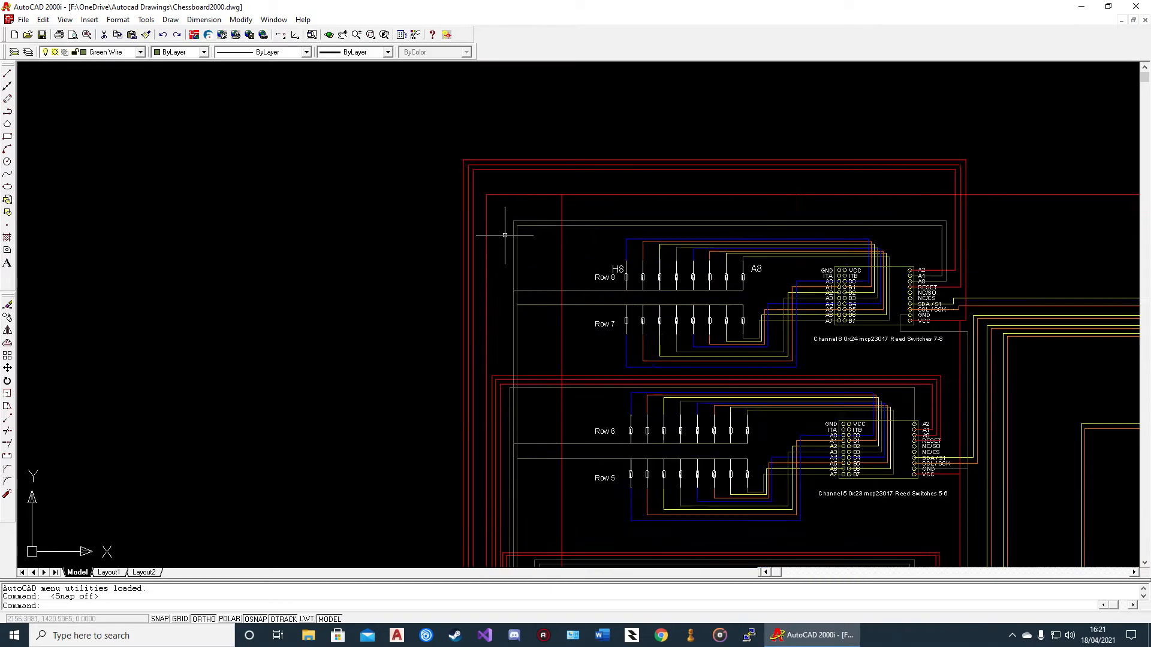
scroll("up", 3)
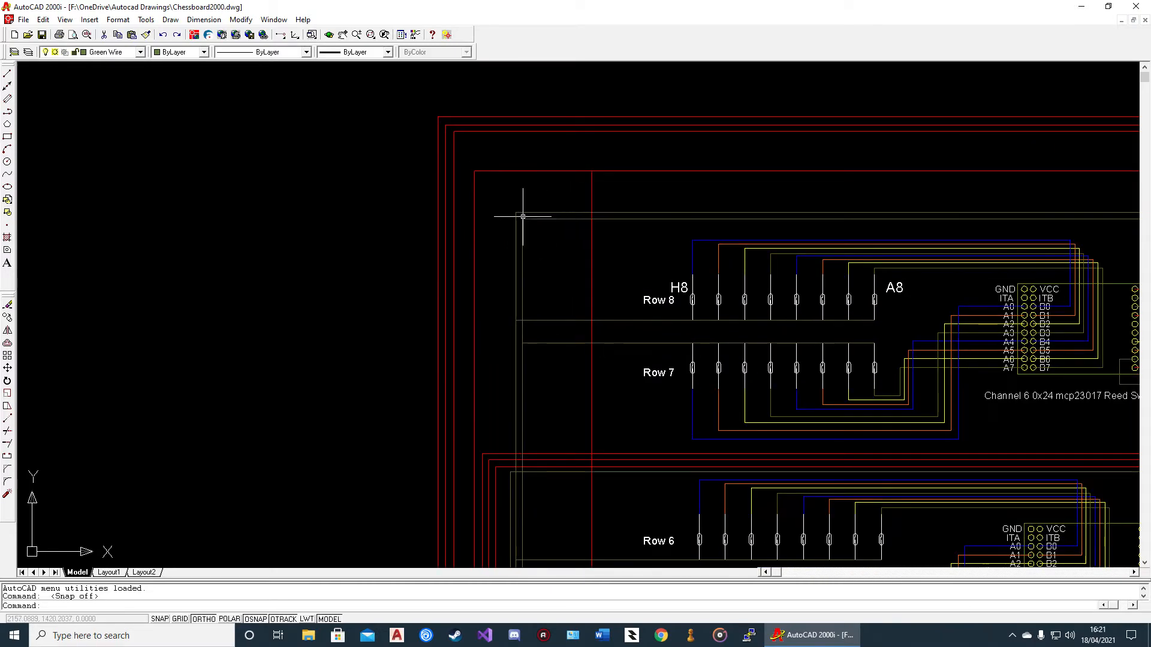
scroll("down", 3)
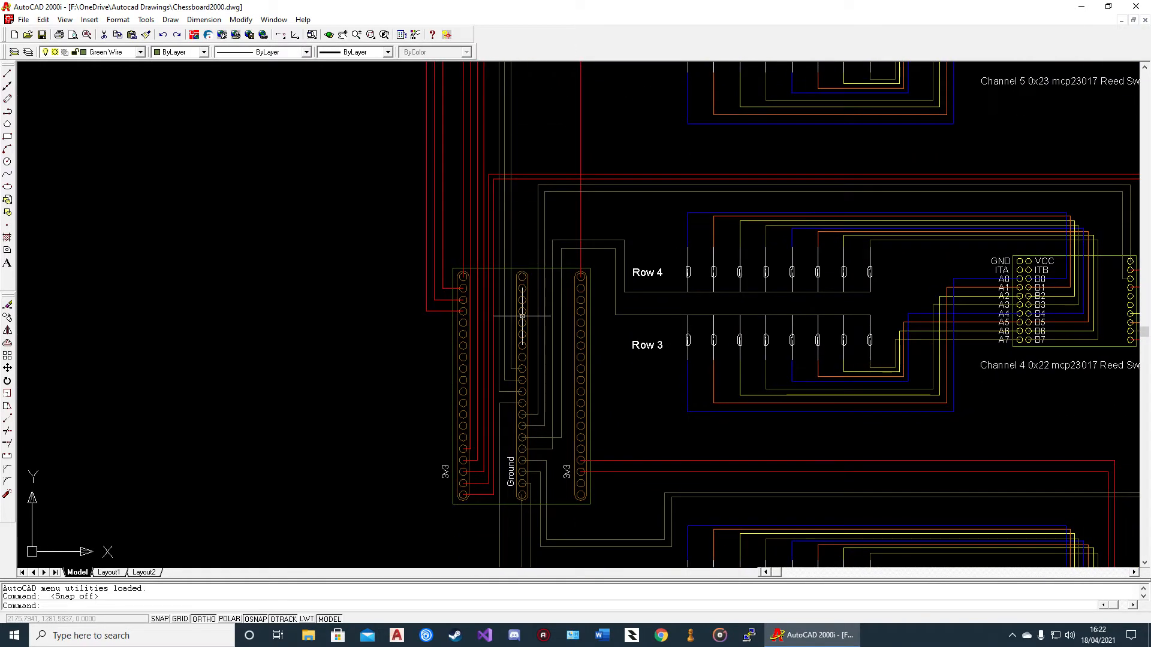
mouse_move(521, 325)
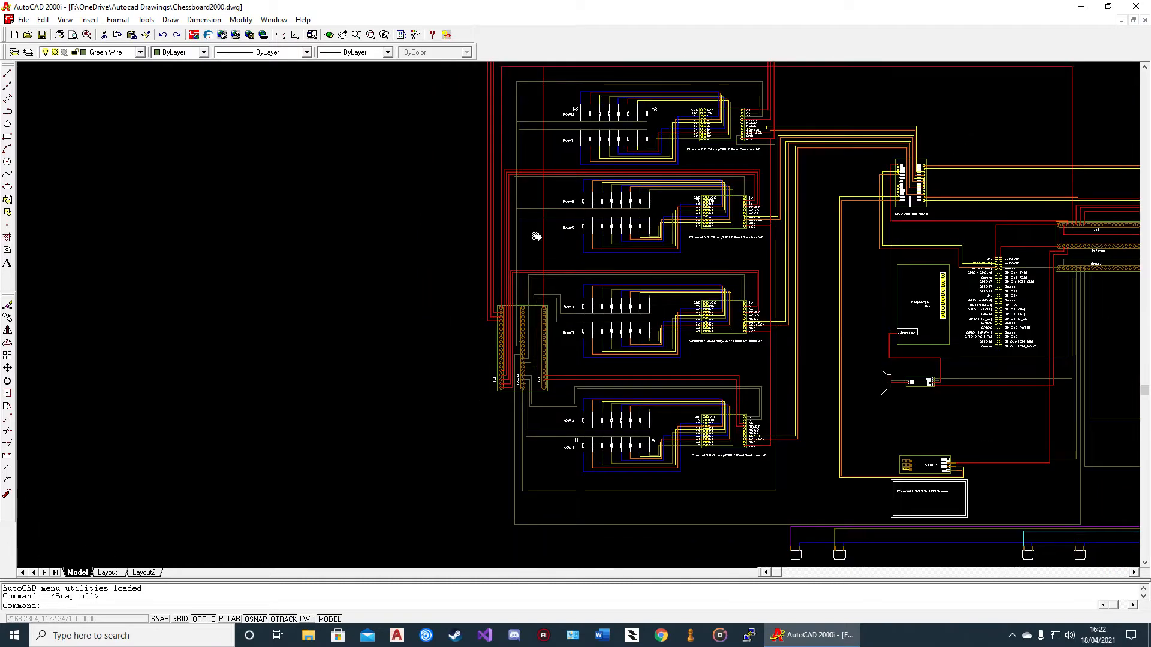
scroll("up", 3)
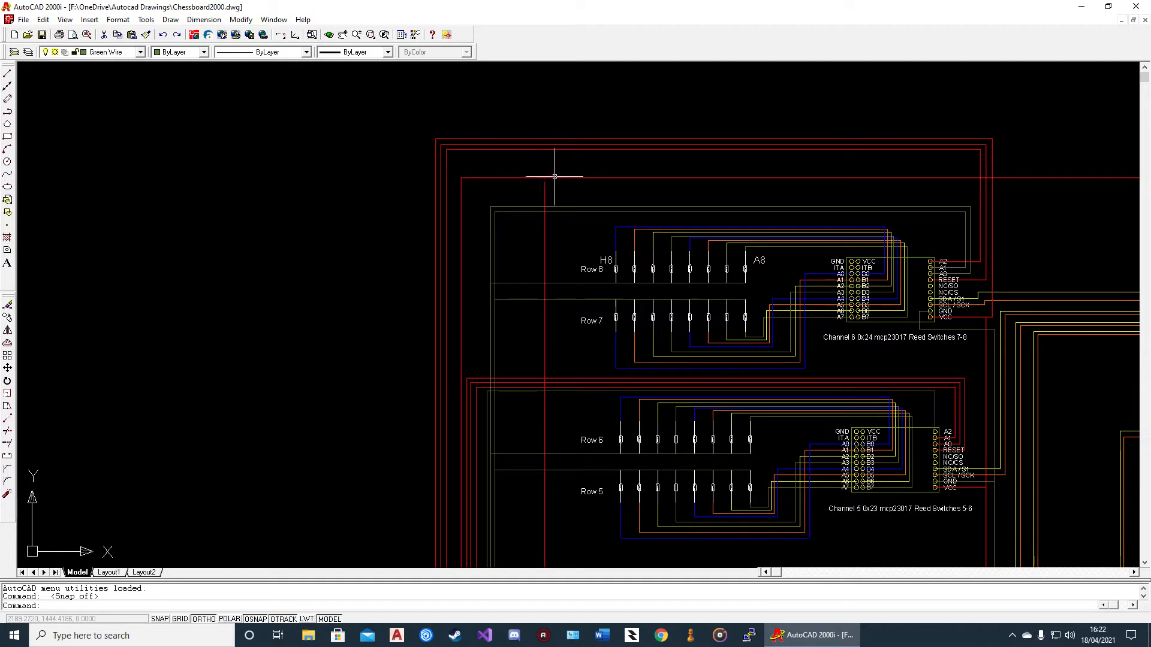
mouse_move(554, 268)
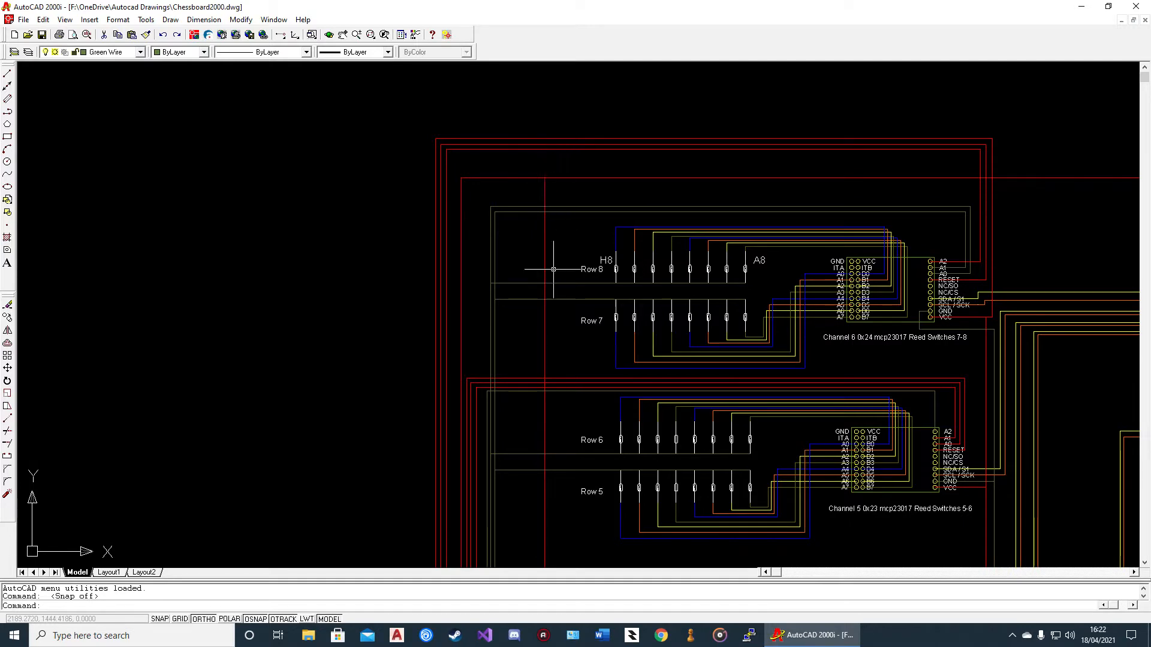
scroll("down", 3)
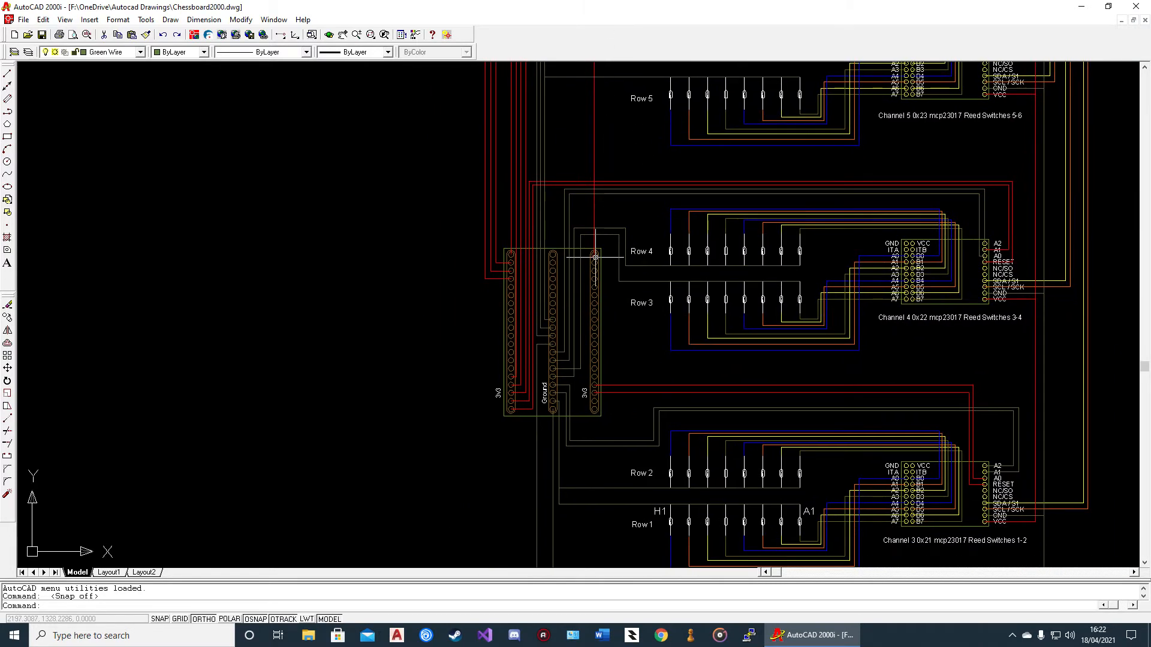
mouse_move(511, 257)
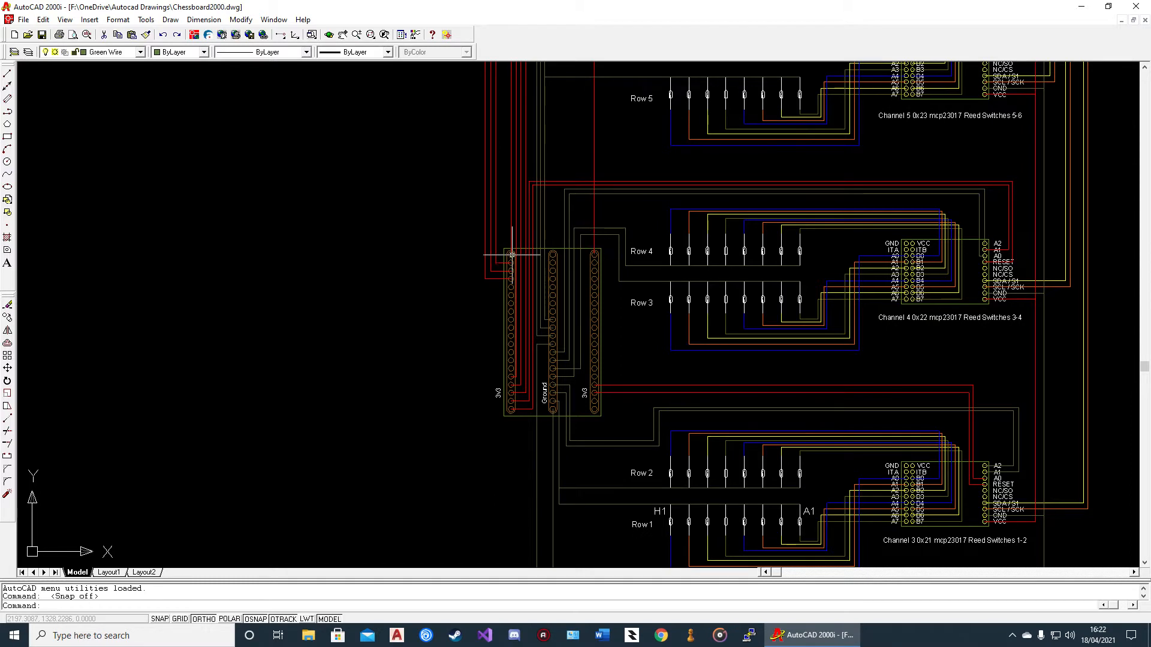
mouse_move(612, 317)
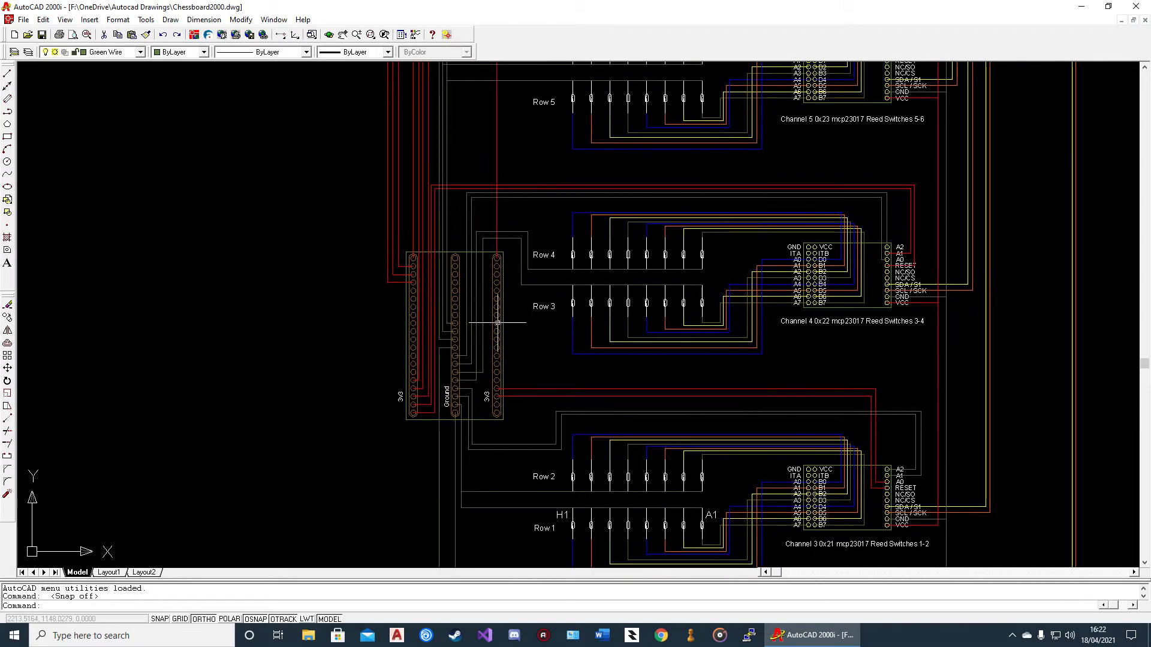
mouse_move(410, 268)
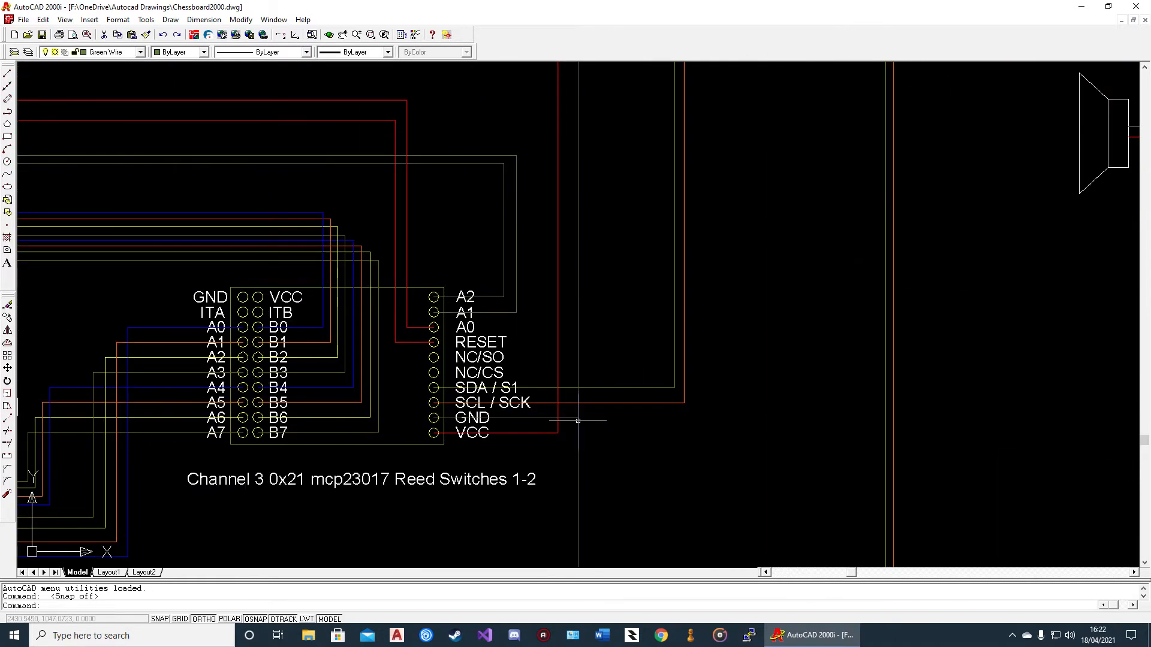
mouse_move(585, 428)
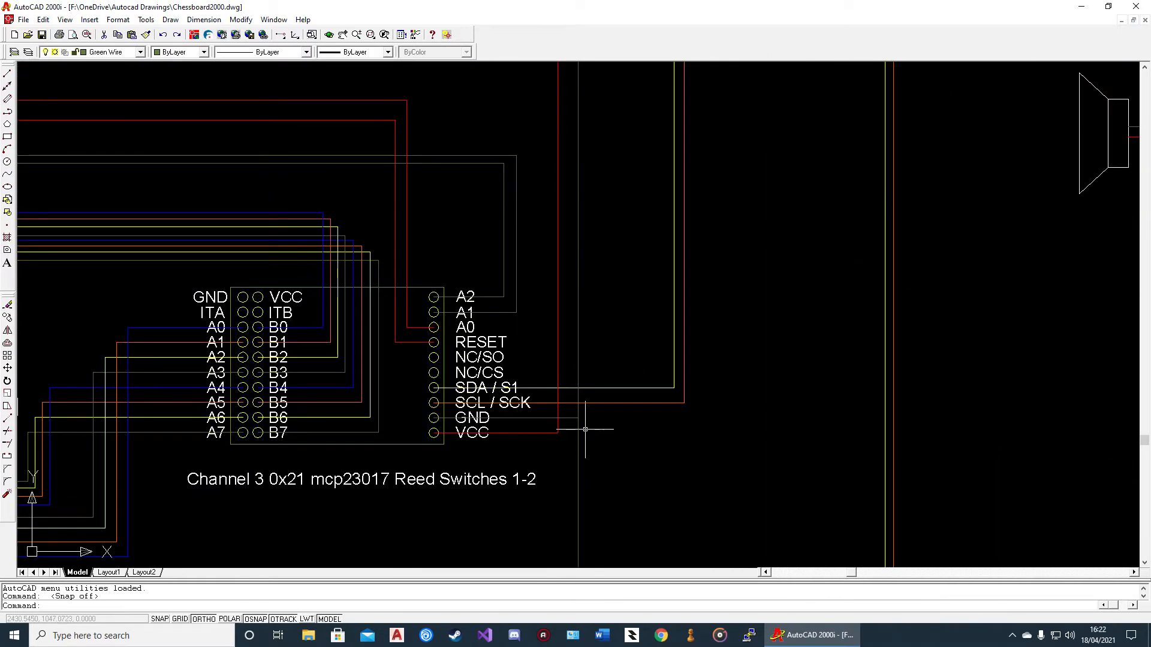
scroll("down", 3)
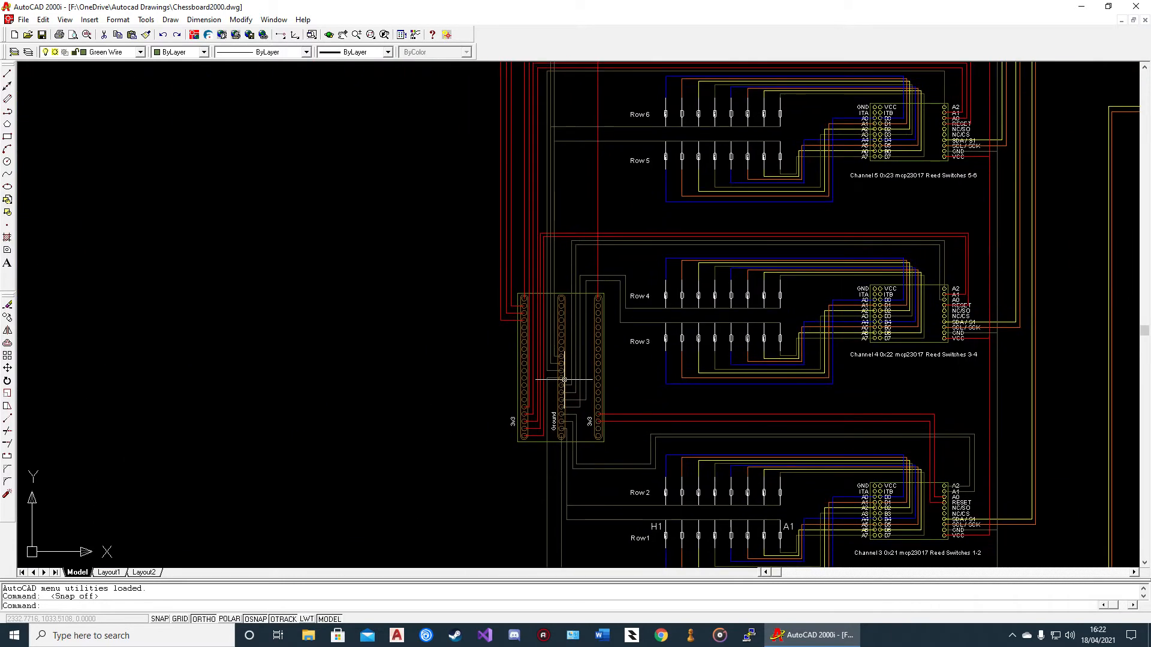
mouse_move(736, 410)
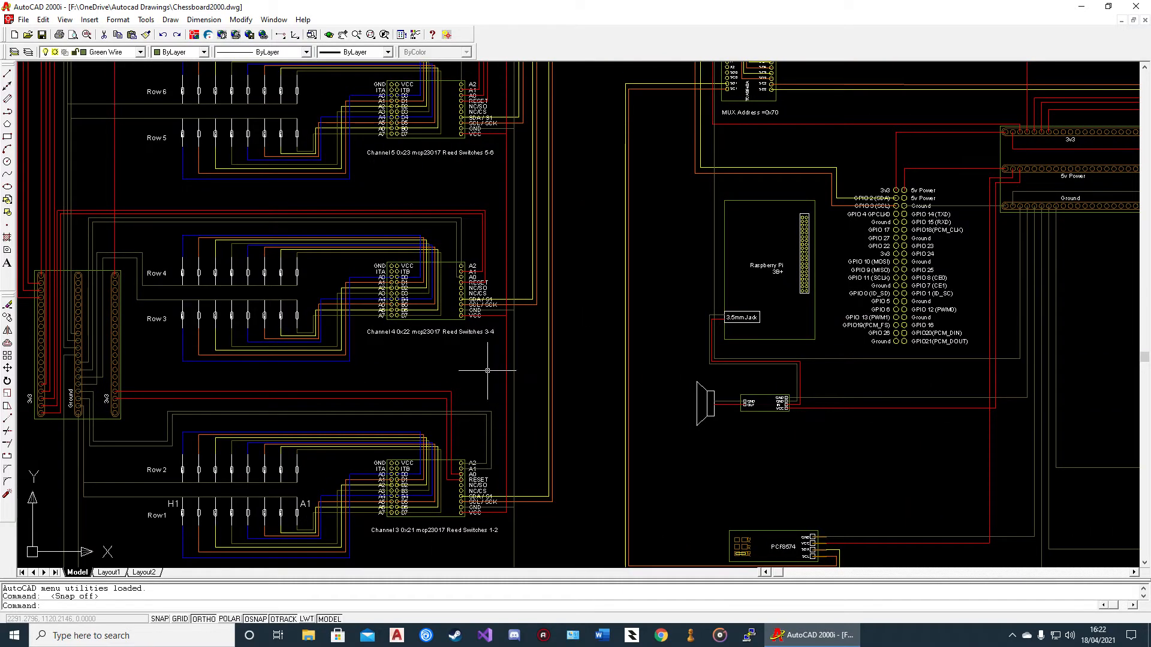
scroll("down", 3)
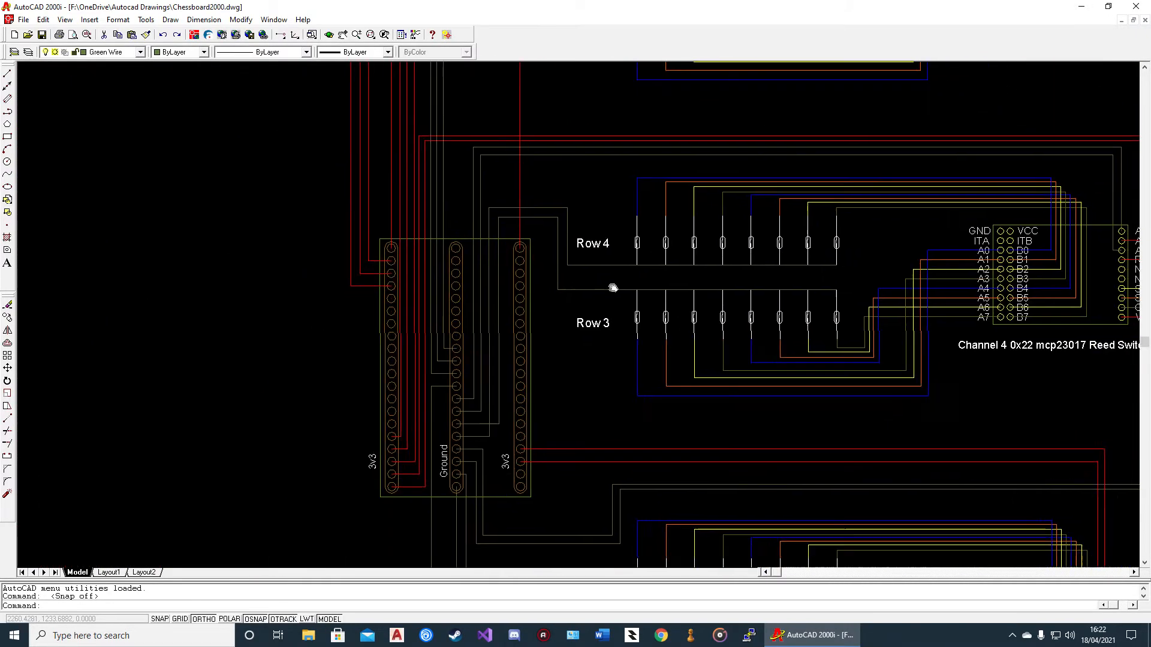
mouse_move(461, 263)
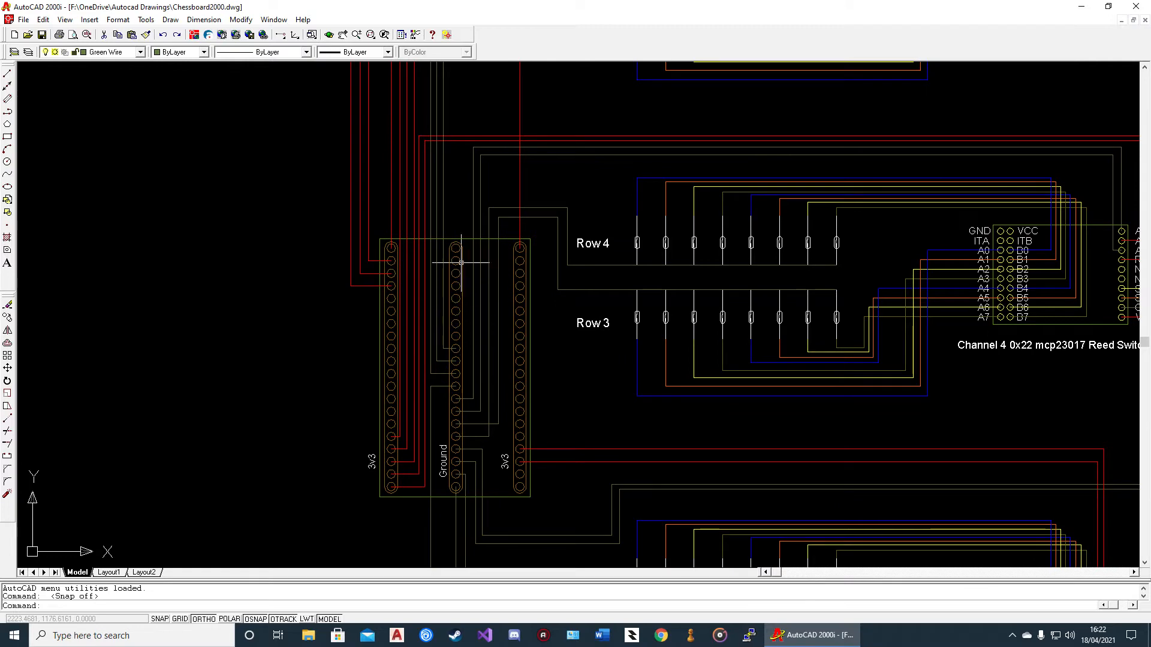
mouse_move(500, 415)
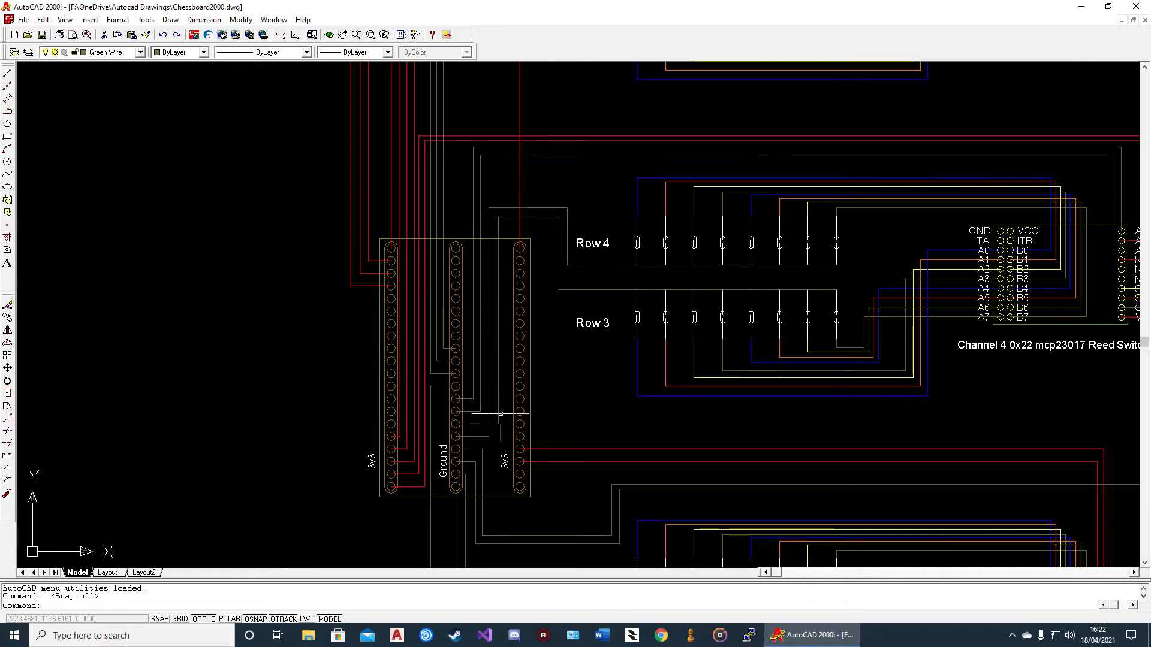
scroll("down", 3)
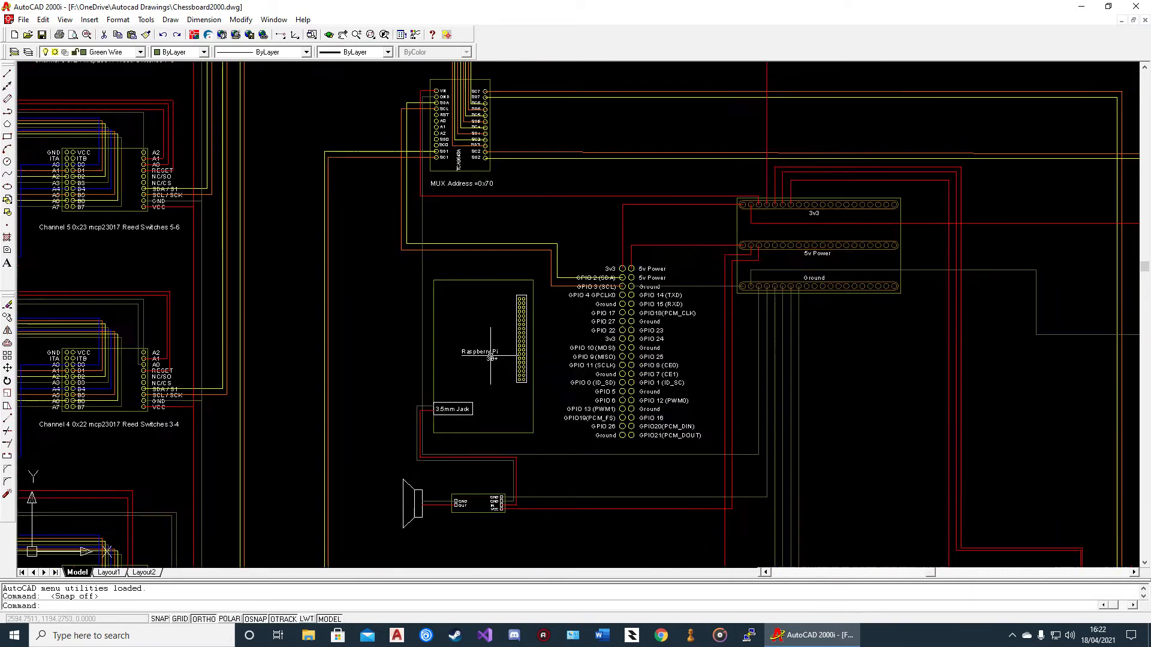
mouse_move(512, 240)
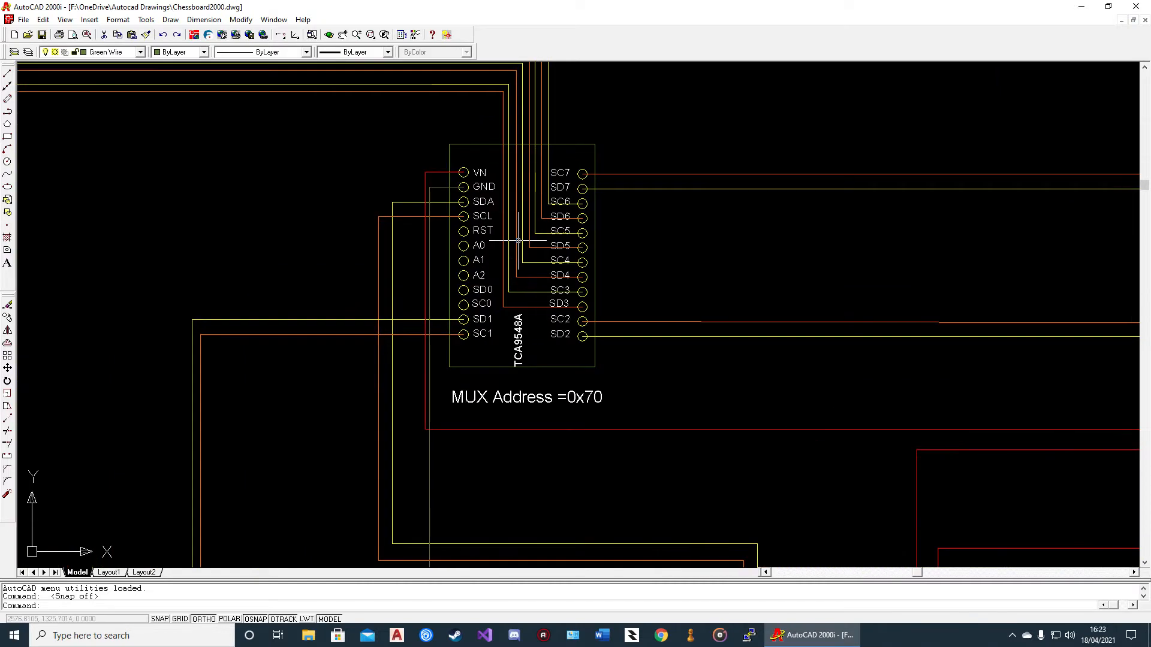
mouse_move(530, 363)
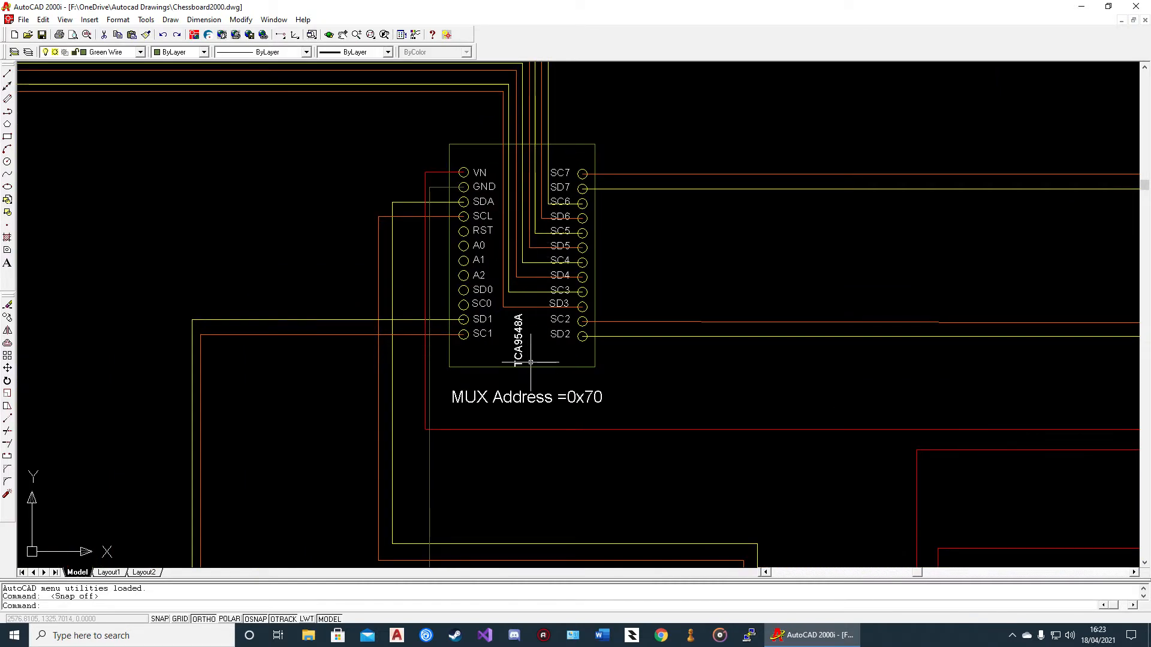
mouse_move(543, 413)
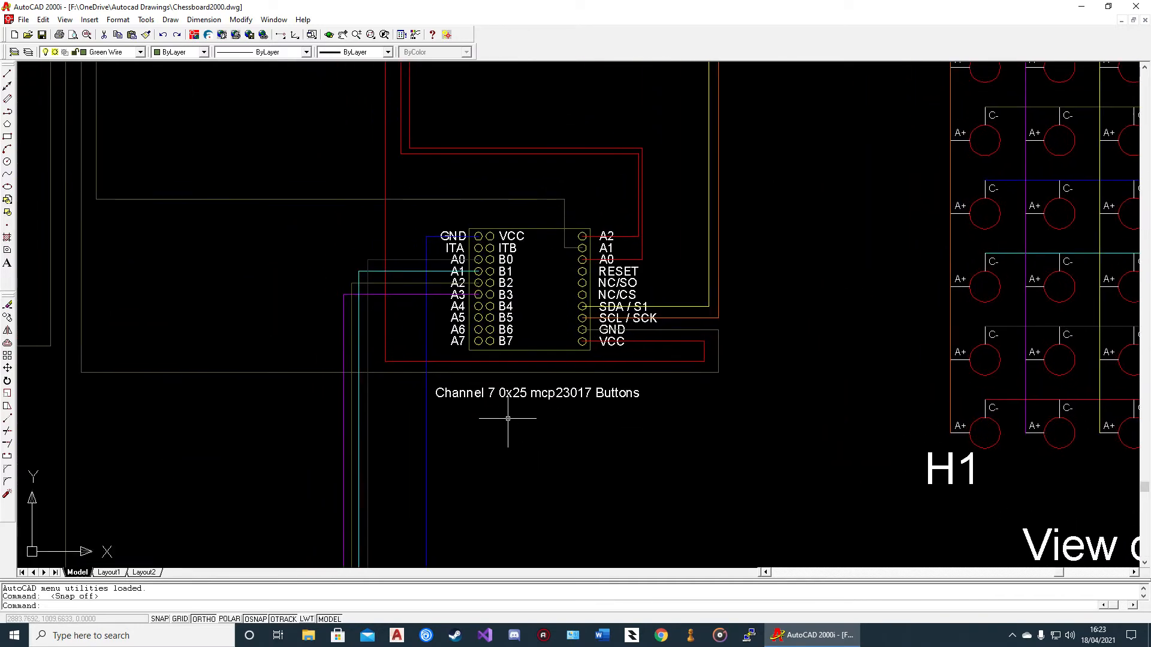
mouse_move(556, 422)
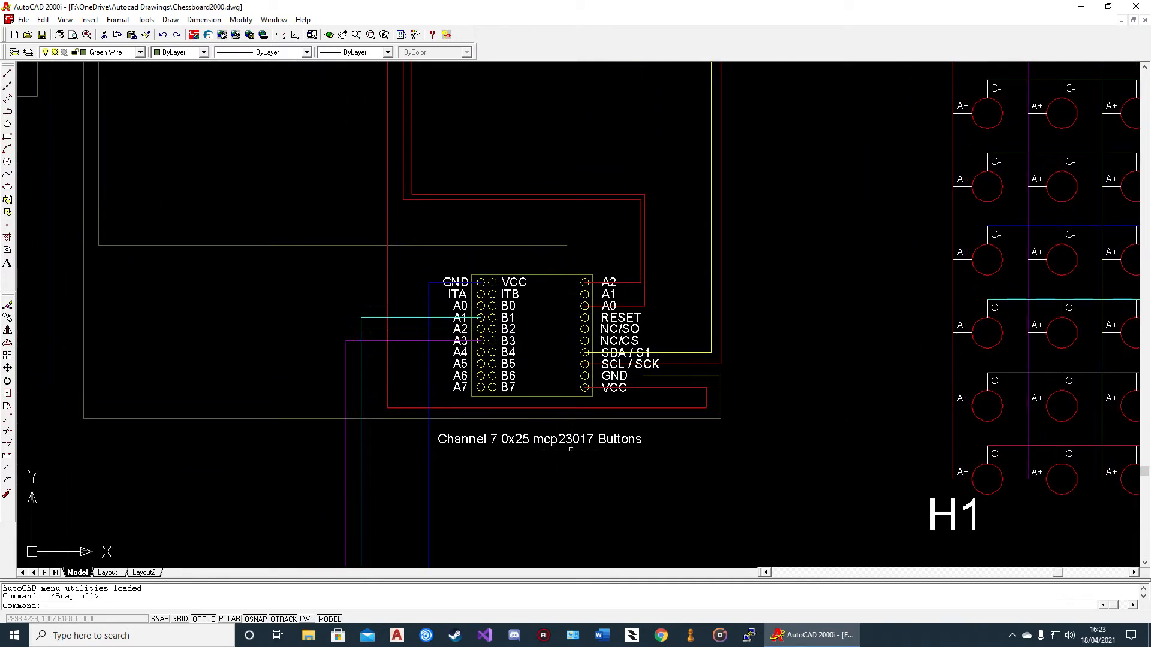
mouse_move(501, 416)
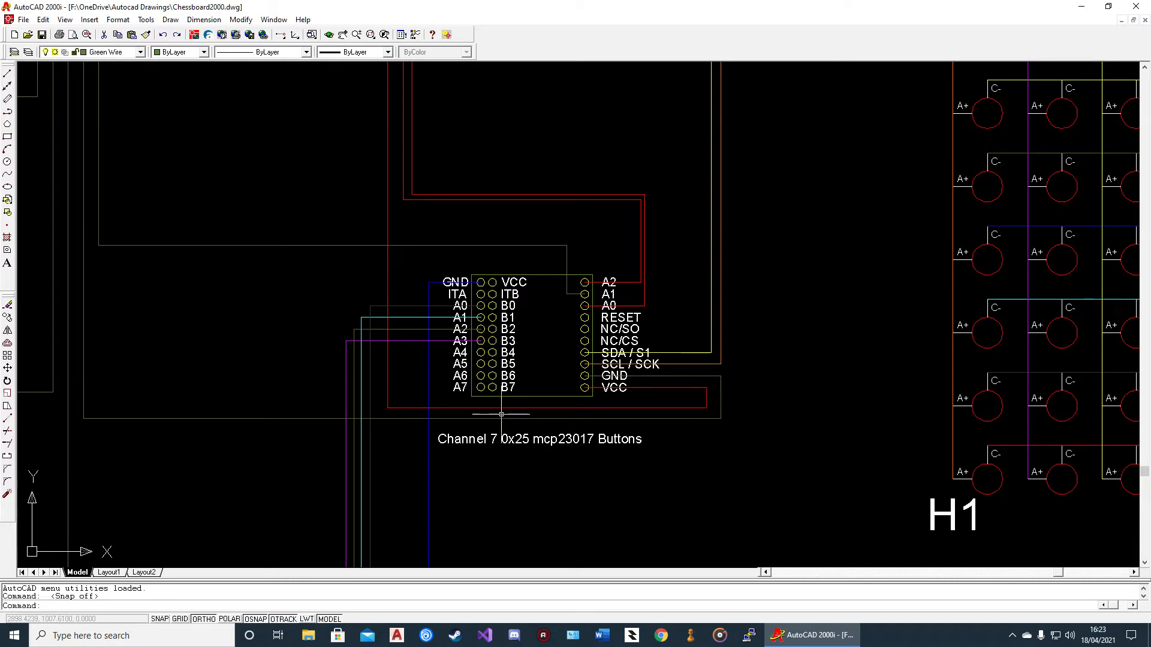
mouse_move(588, 318)
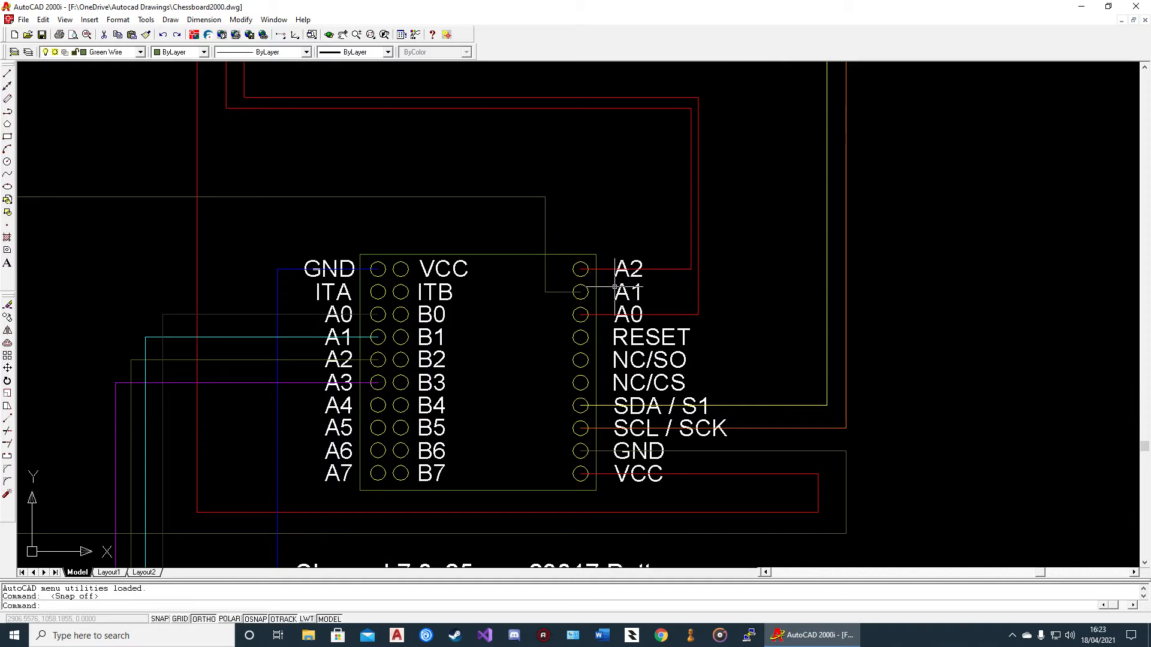
mouse_move(621, 293)
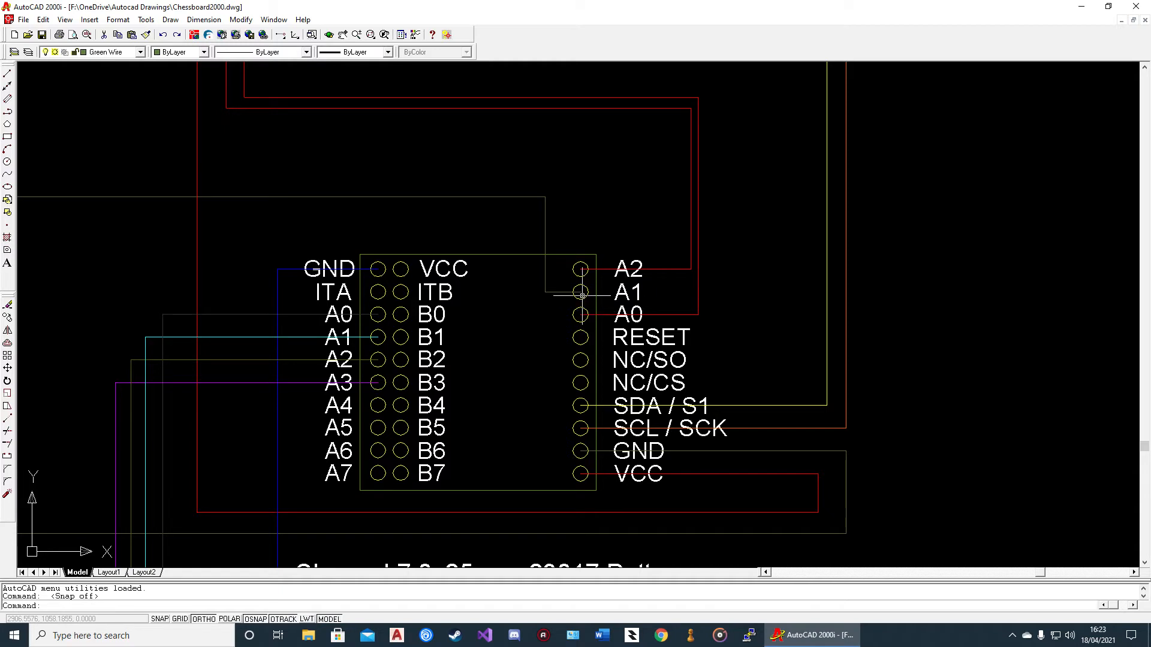
mouse_move(579, 331)
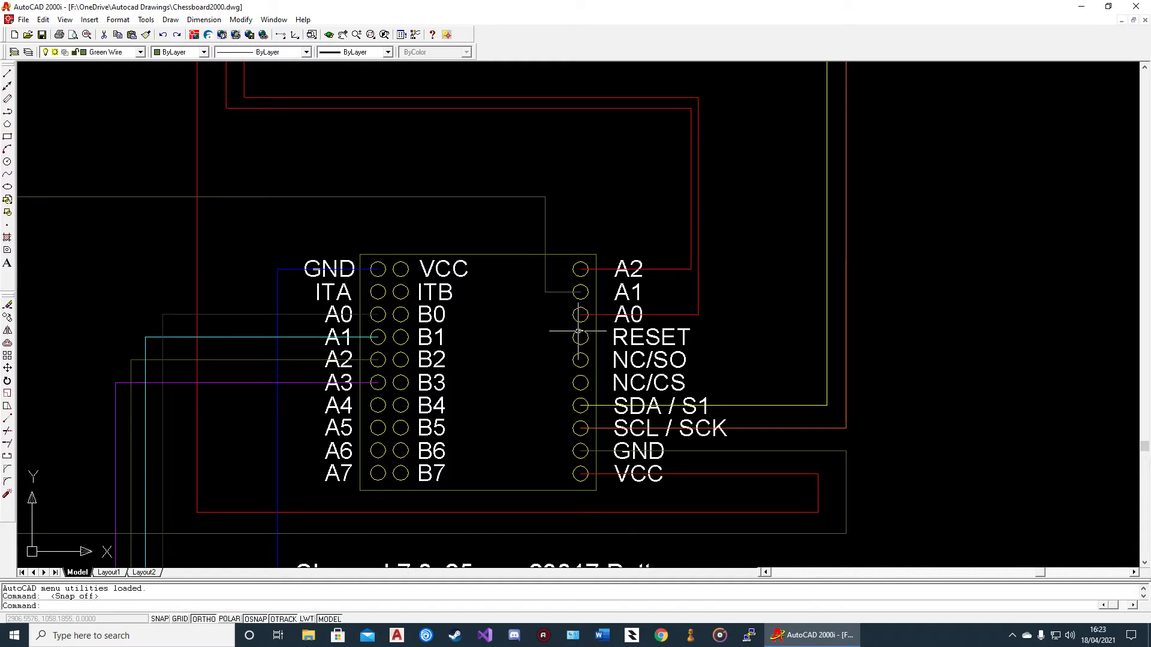
mouse_move(579, 314)
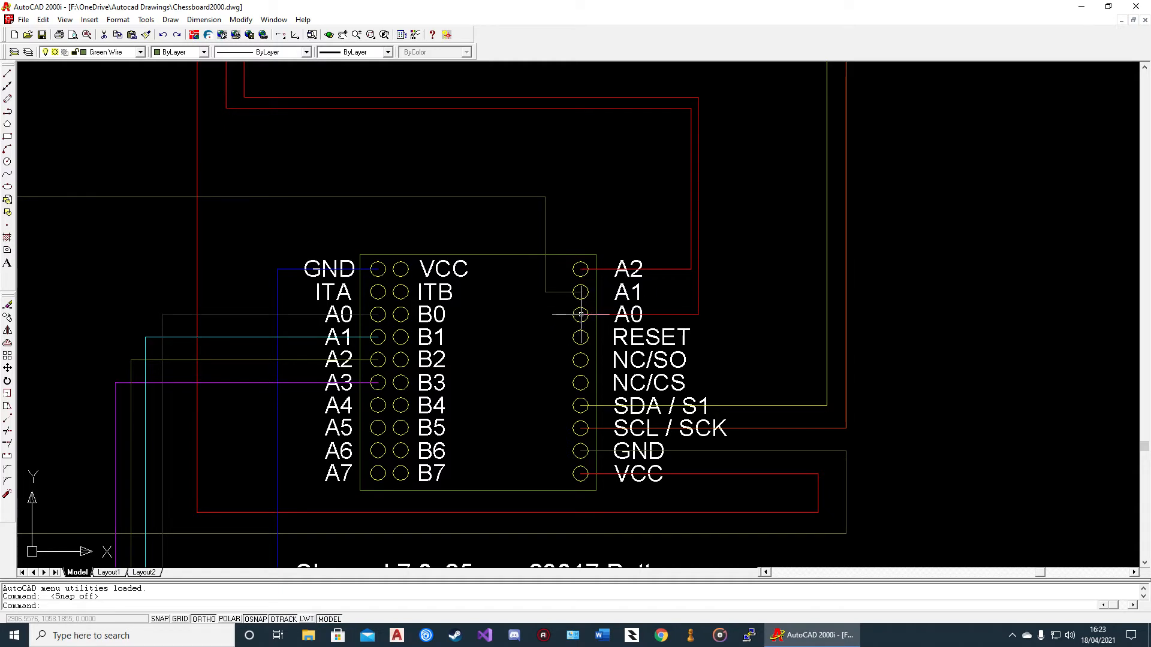
mouse_move(579, 292)
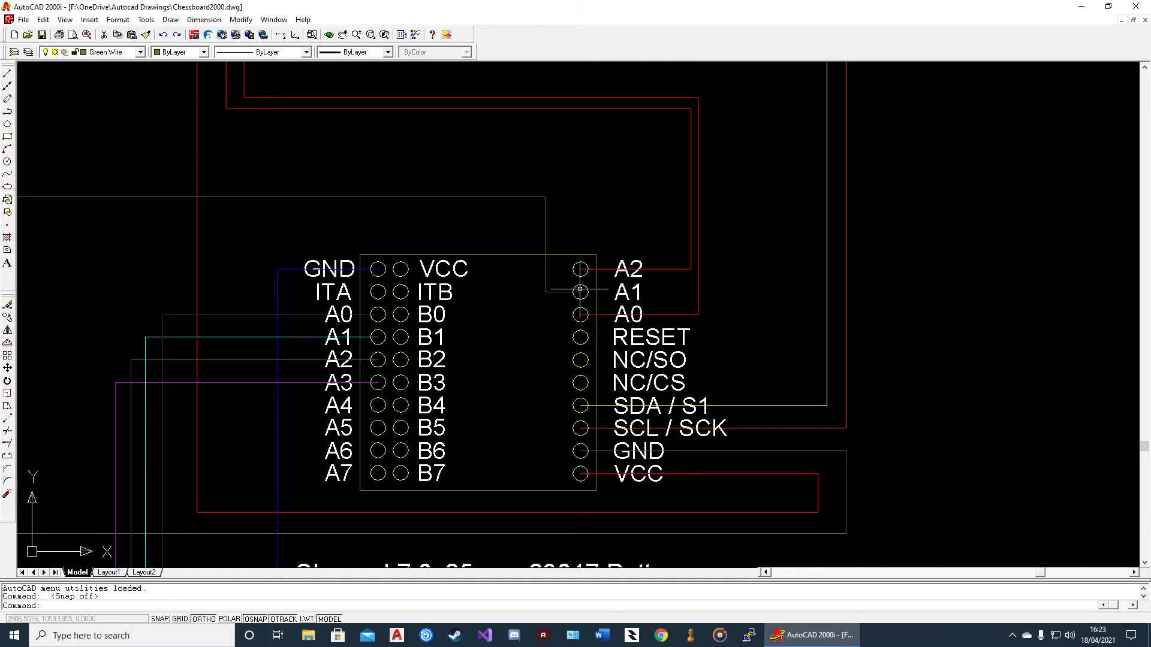
mouse_move(580, 268)
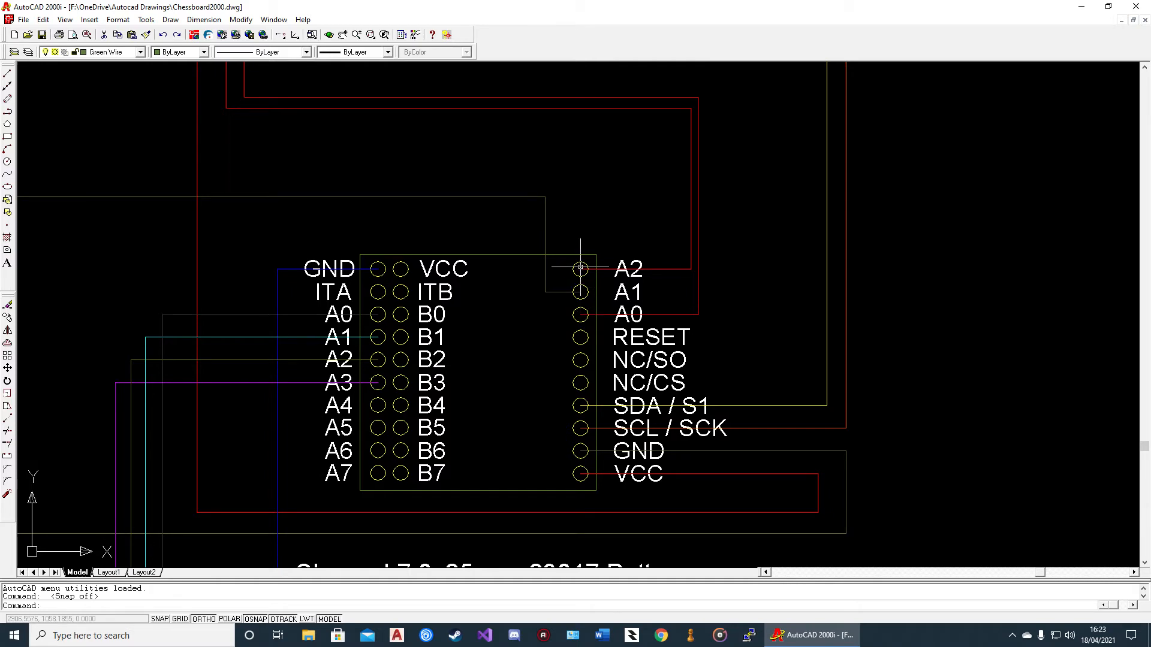
scroll("down", 3)
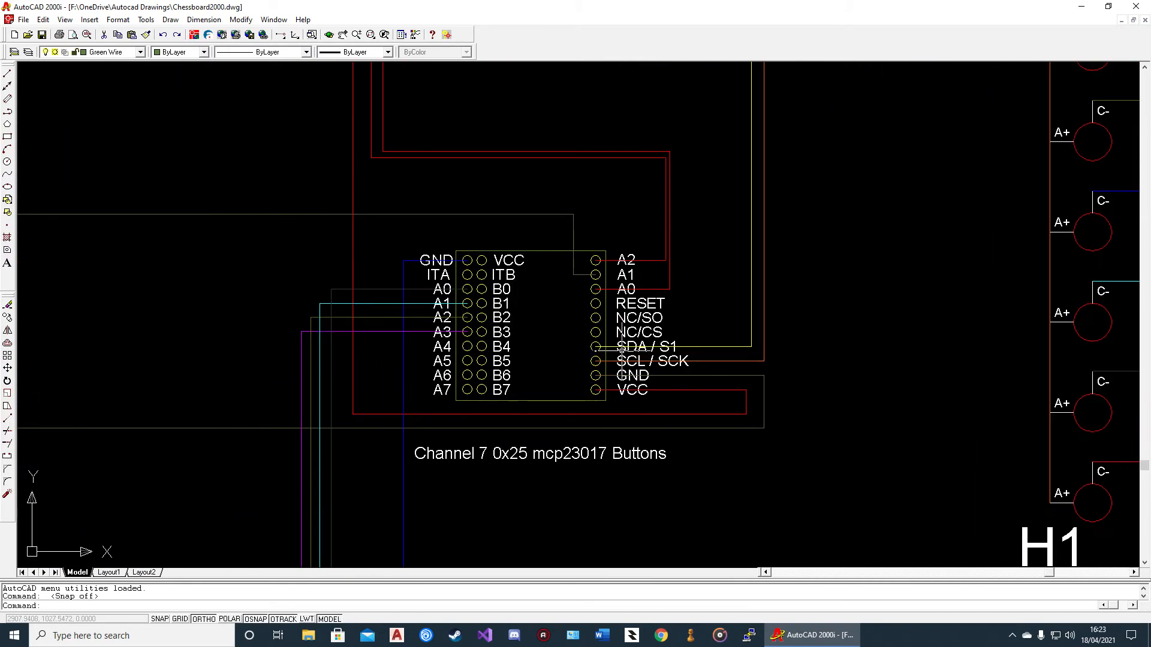
mouse_move(613, 360)
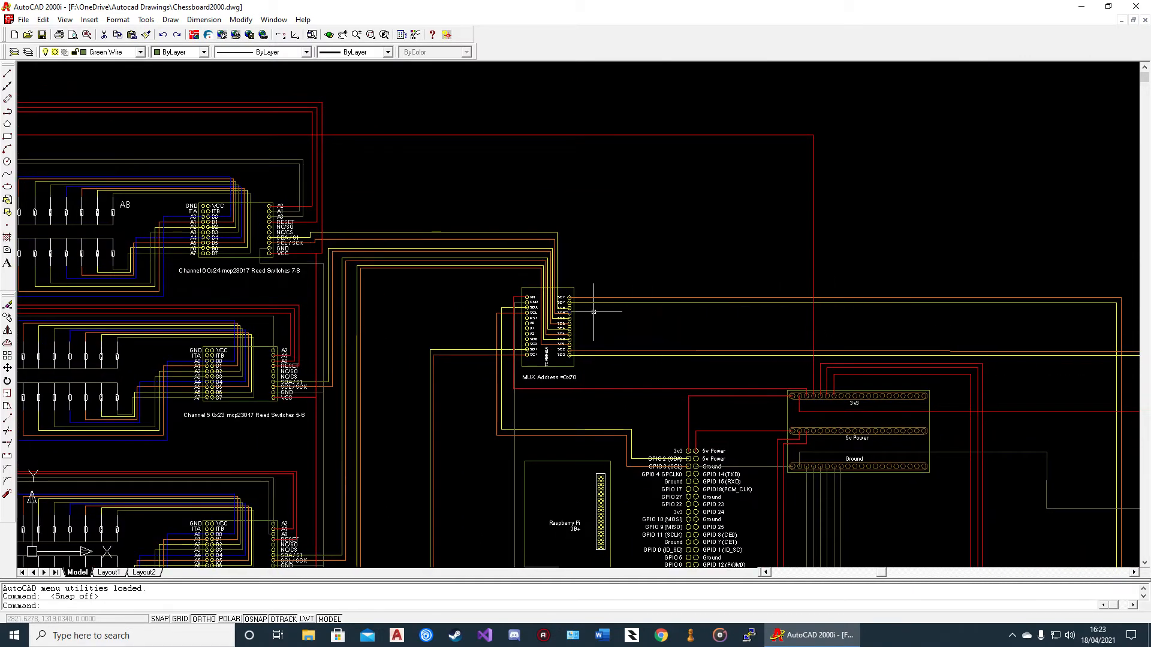
scroll("up", 3)
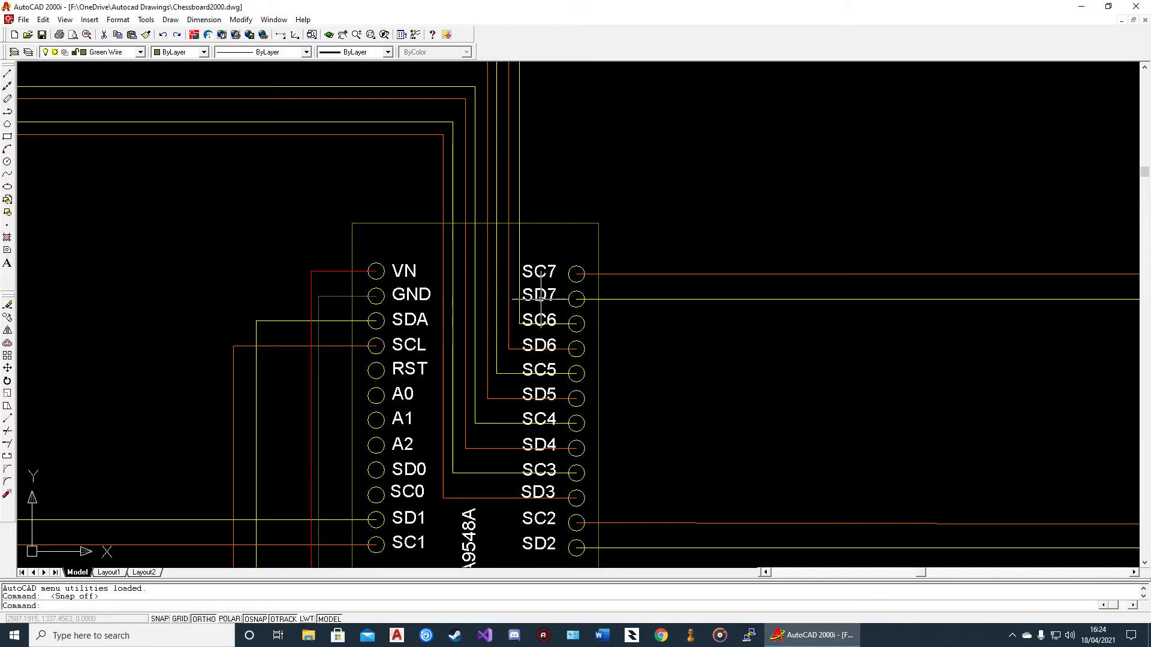
scroll("down", 3)
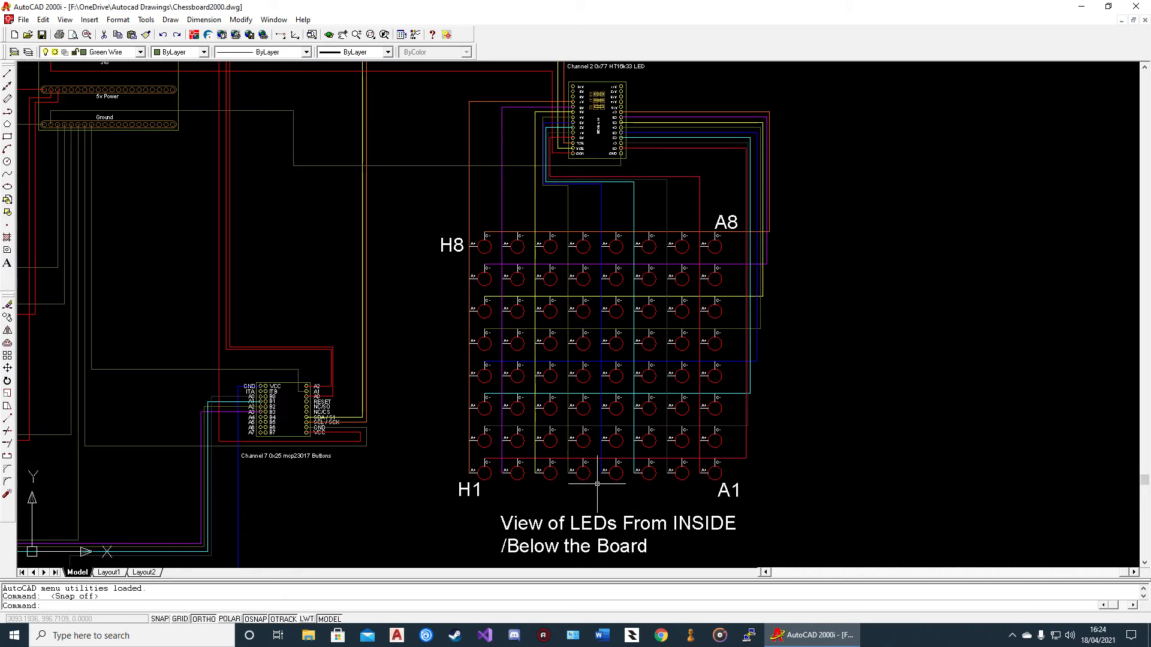
mouse_move(616, 493)
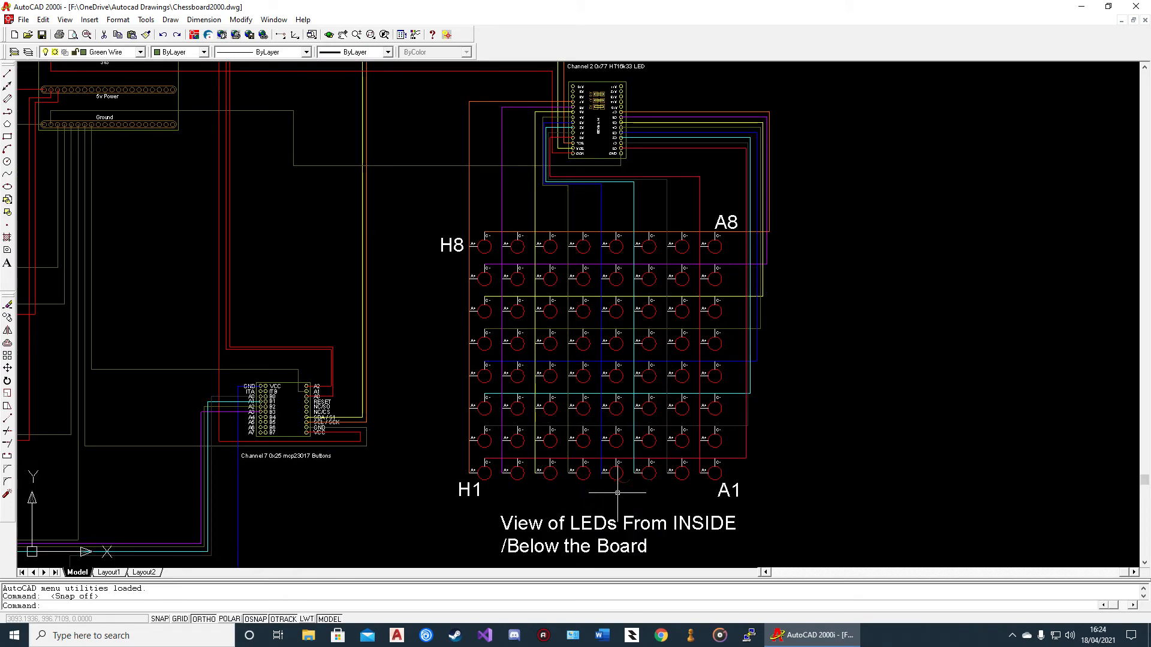
mouse_move(468, 501)
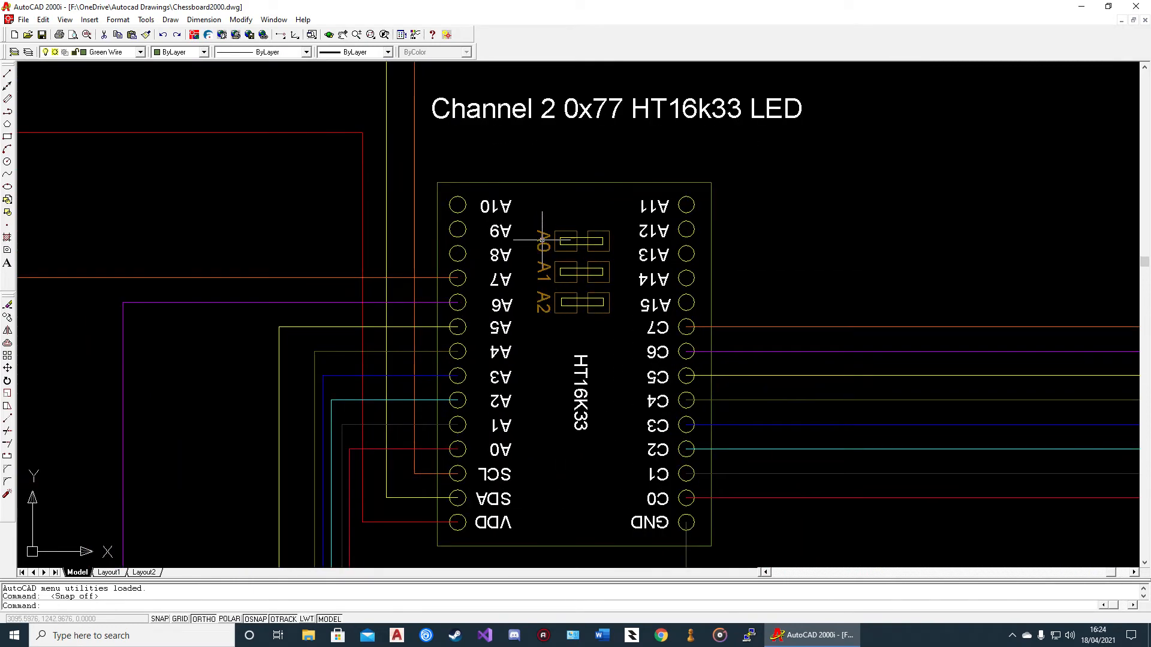
mouse_move(566, 241)
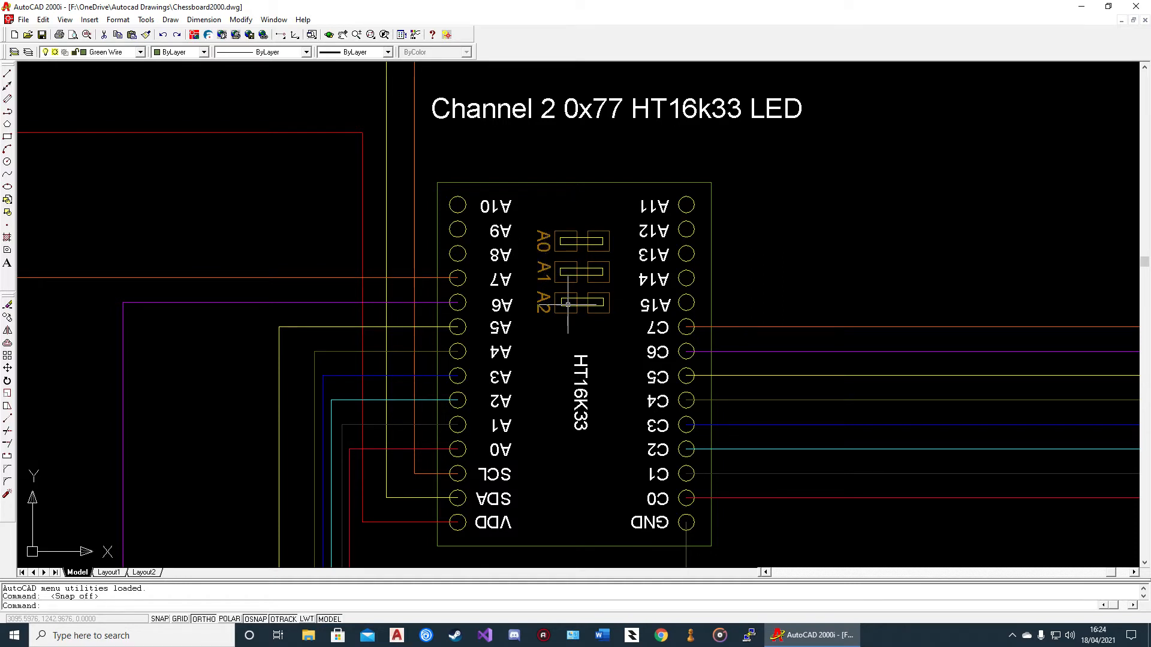
mouse_move(593, 246)
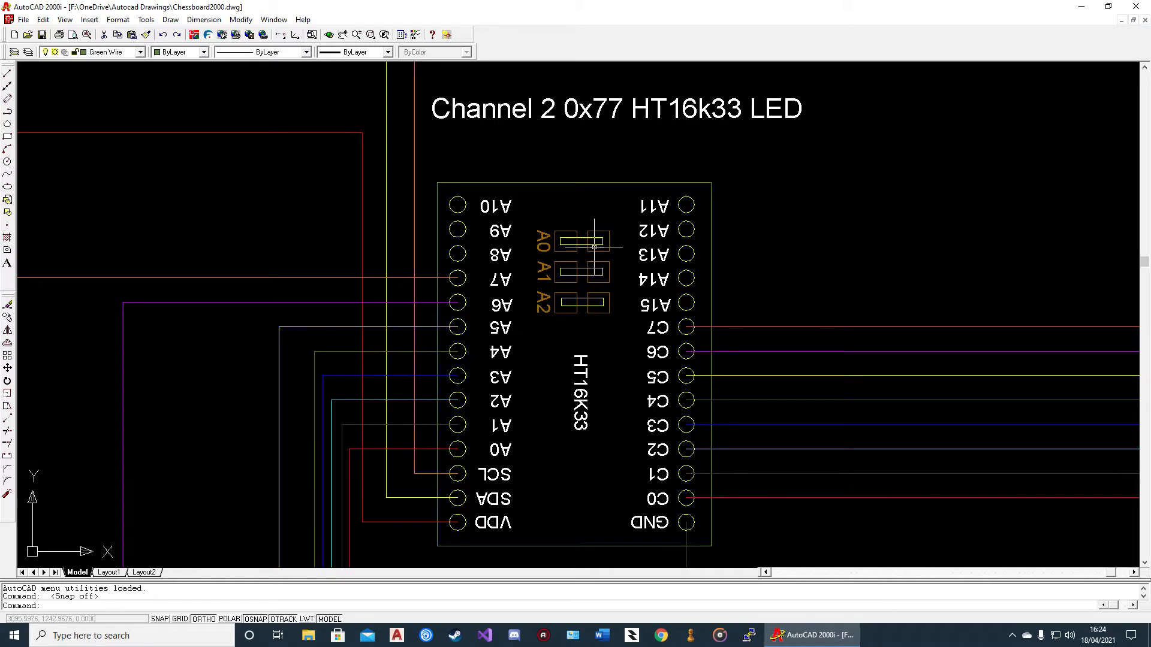
mouse_move(596, 306)
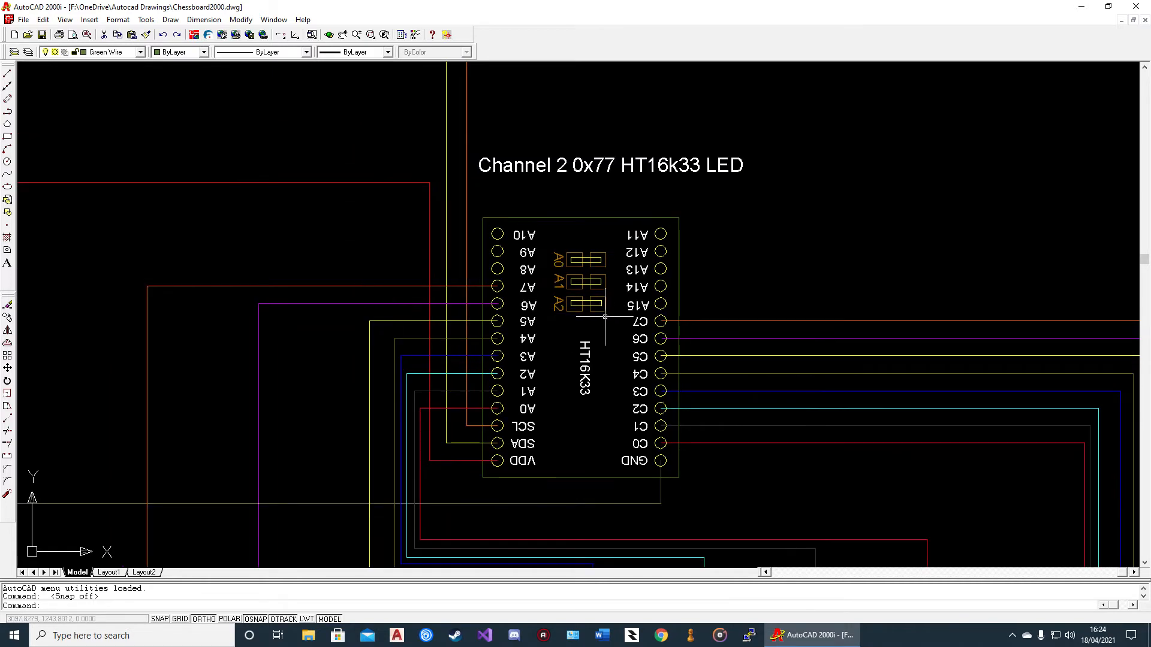
mouse_move(580, 285)
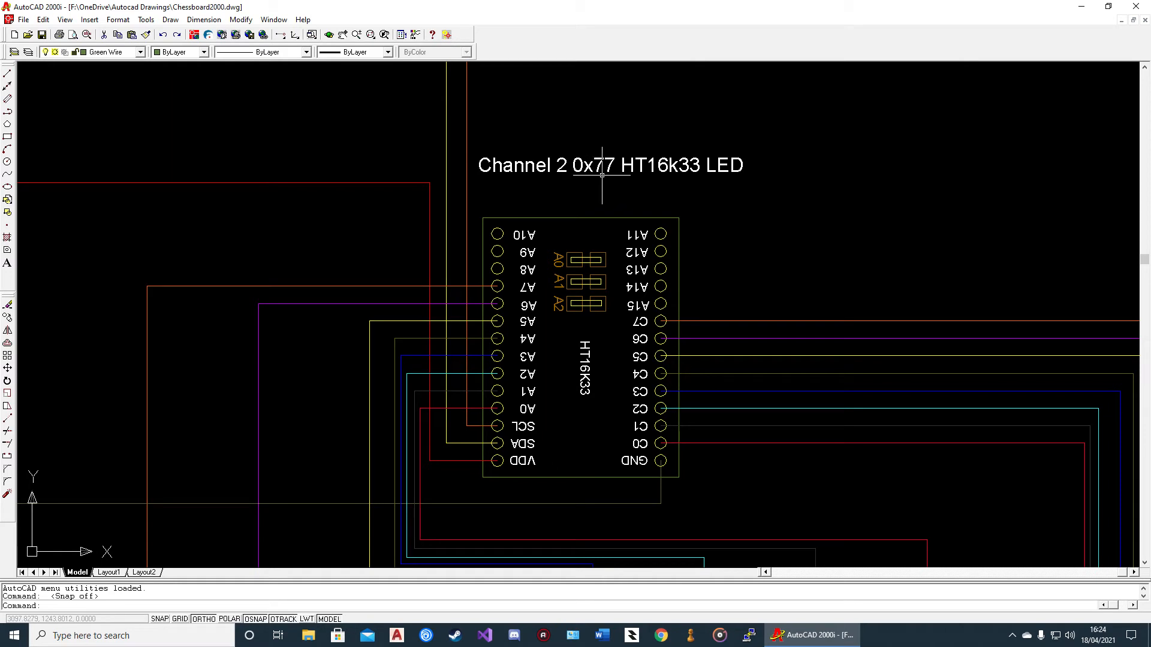
mouse_move(602, 173)
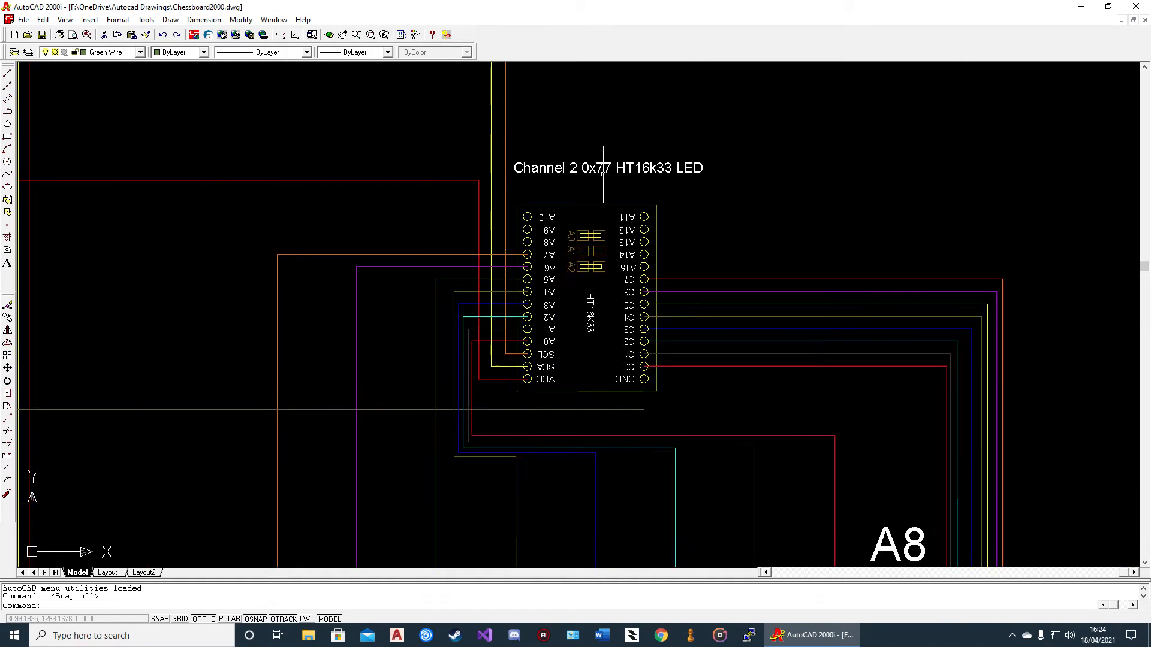
scroll("down", 3)
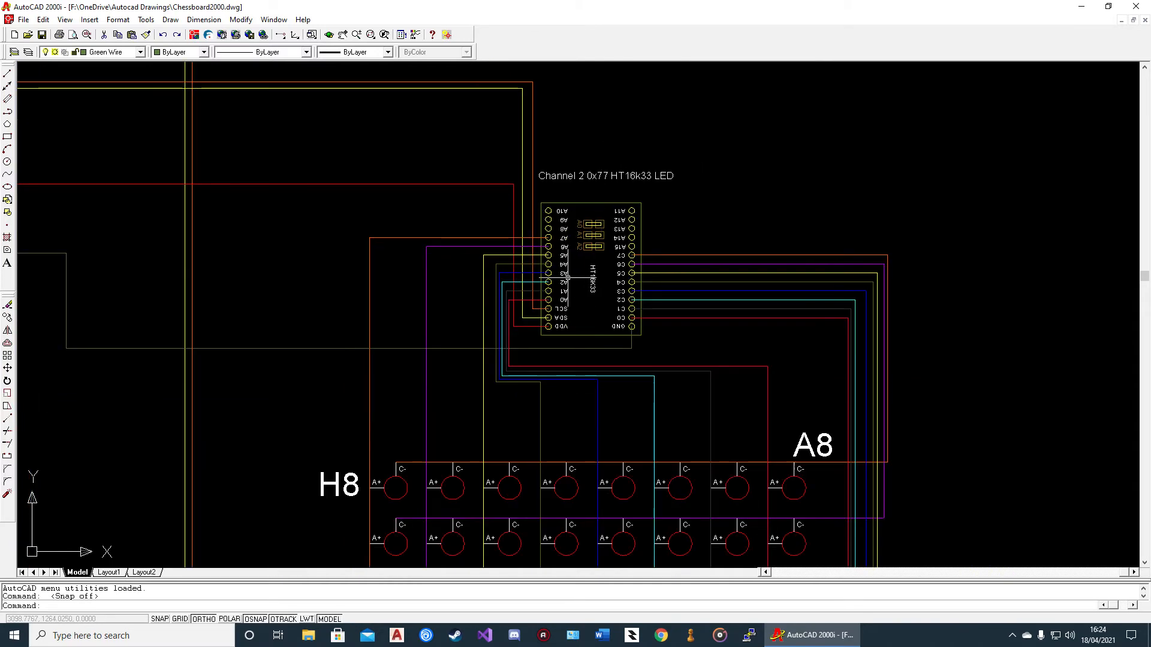
scroll("up", 3)
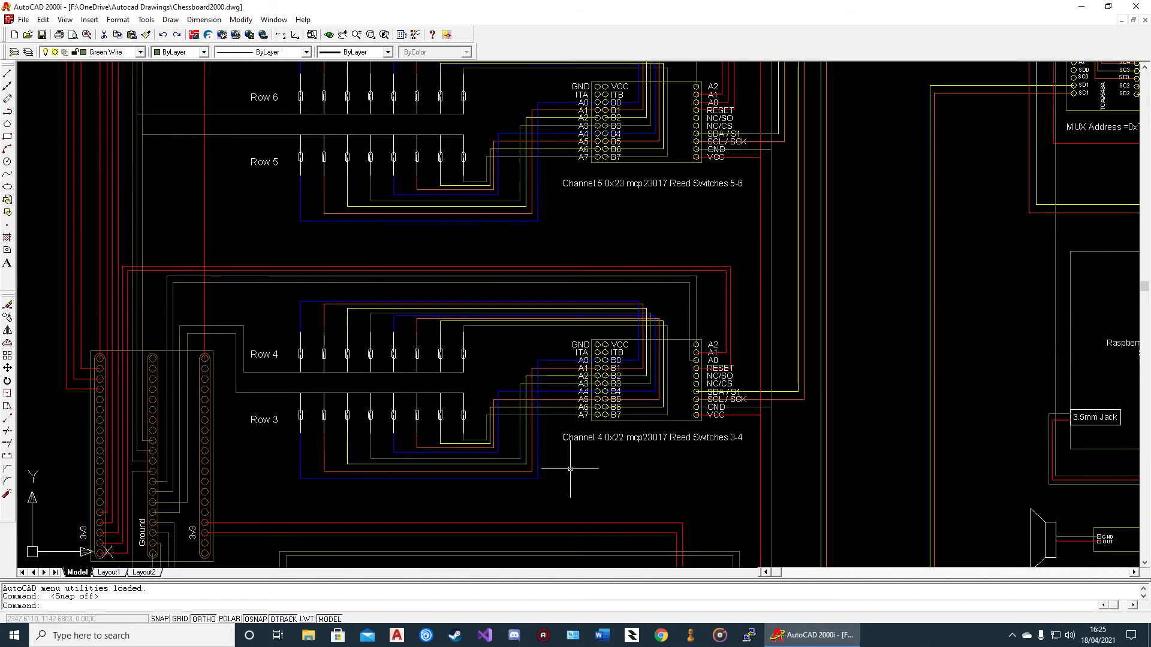
scroll("down", 3)
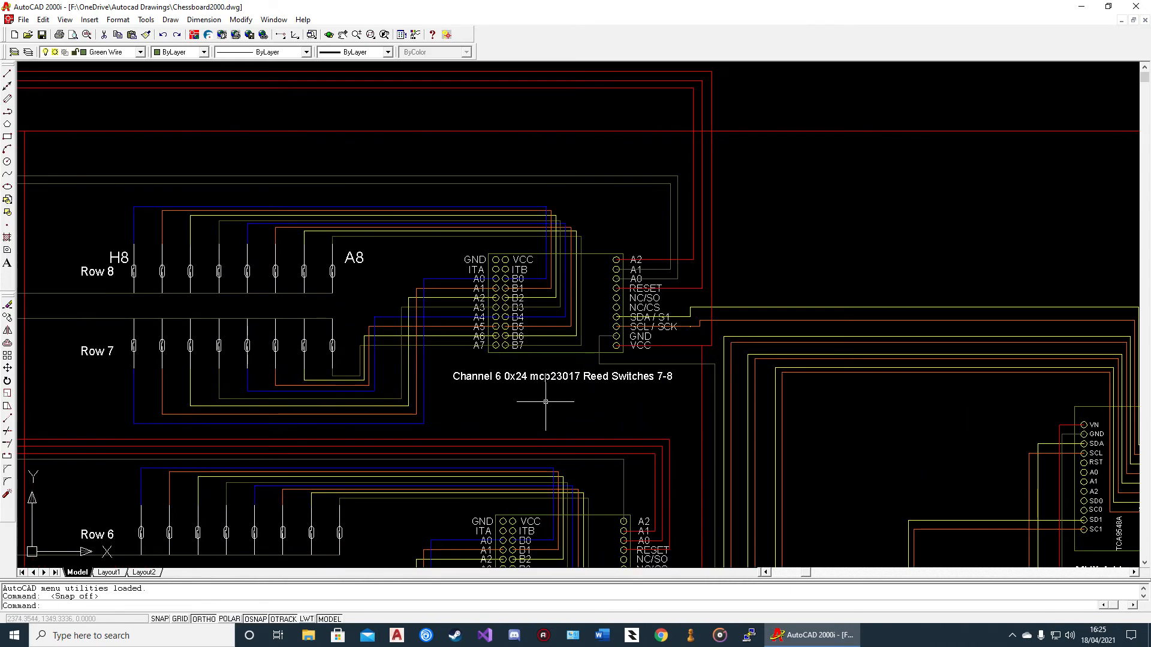
mouse_move(563, 327)
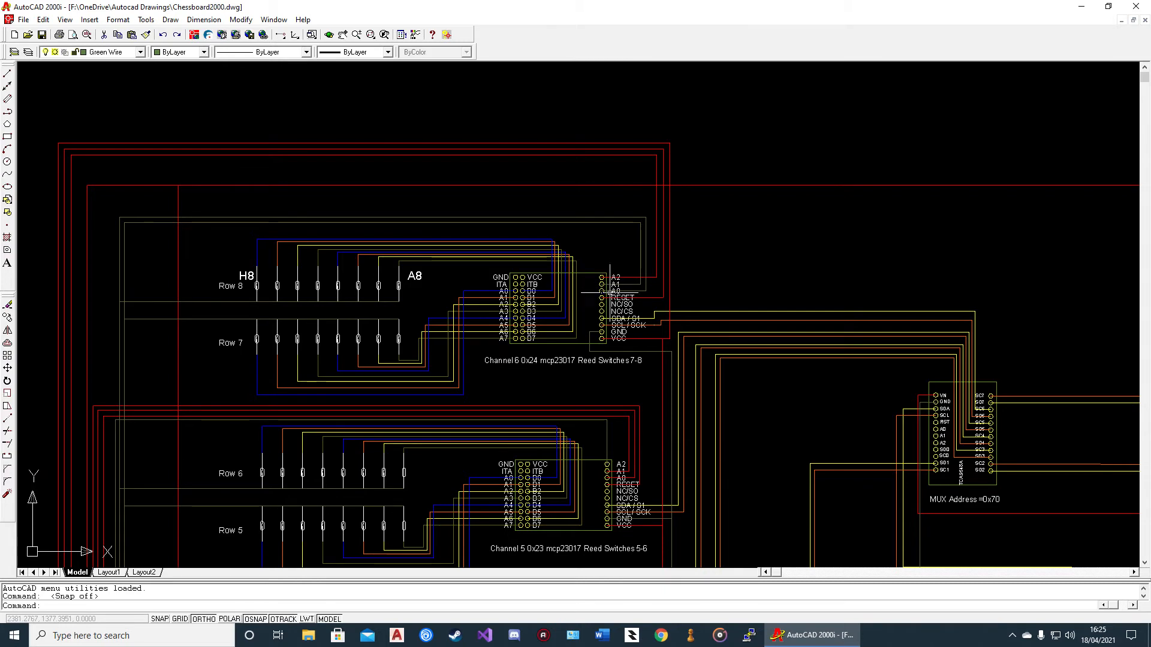
scroll("down", 3)
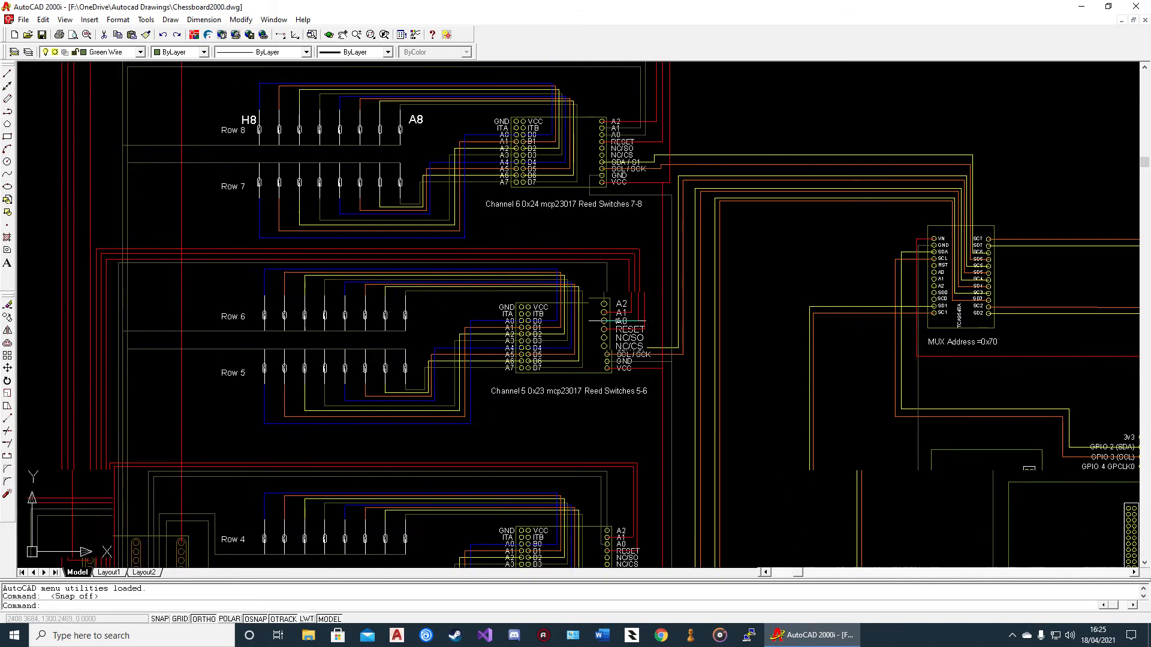
scroll("down", 3)
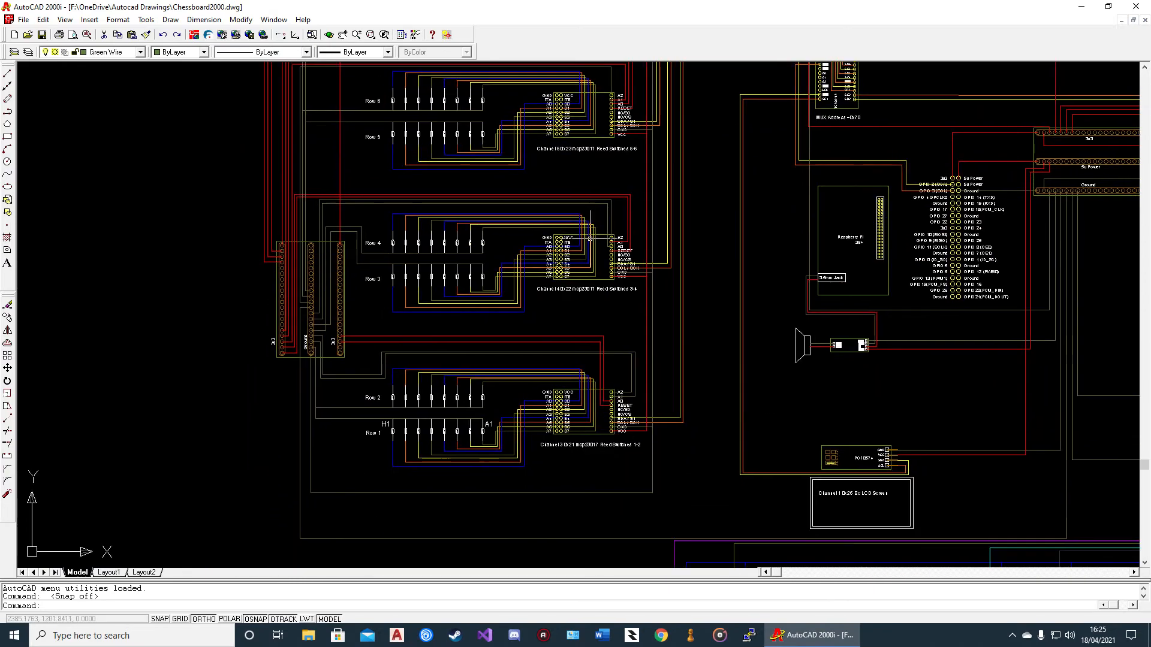
scroll("down", 3)
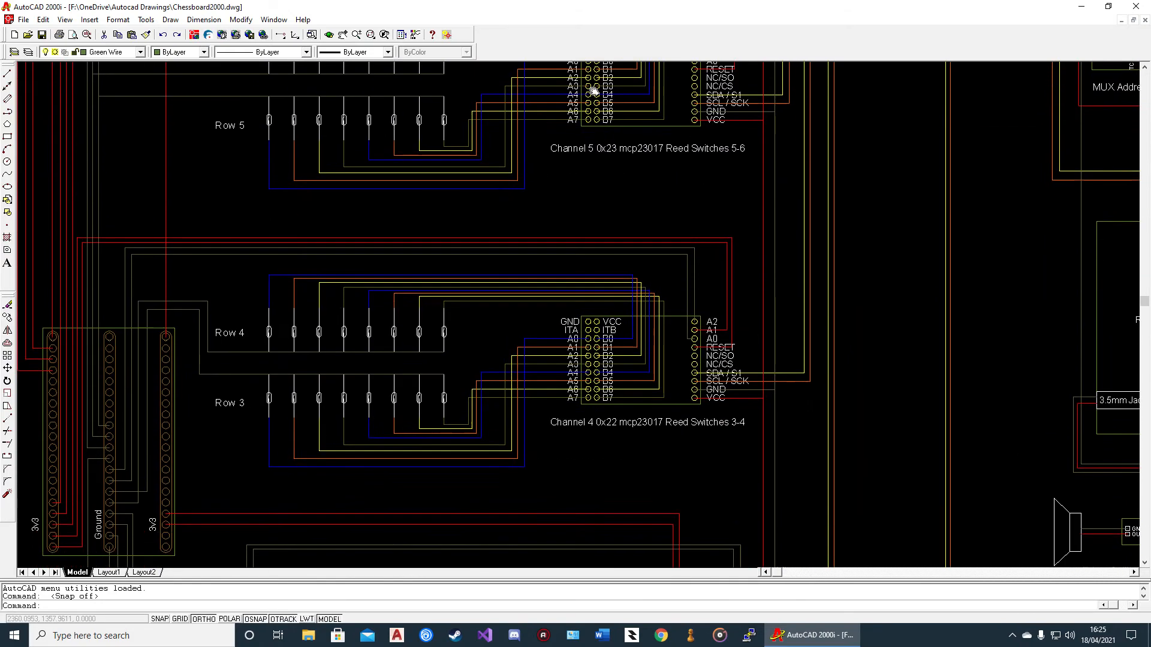
scroll("down", 3)
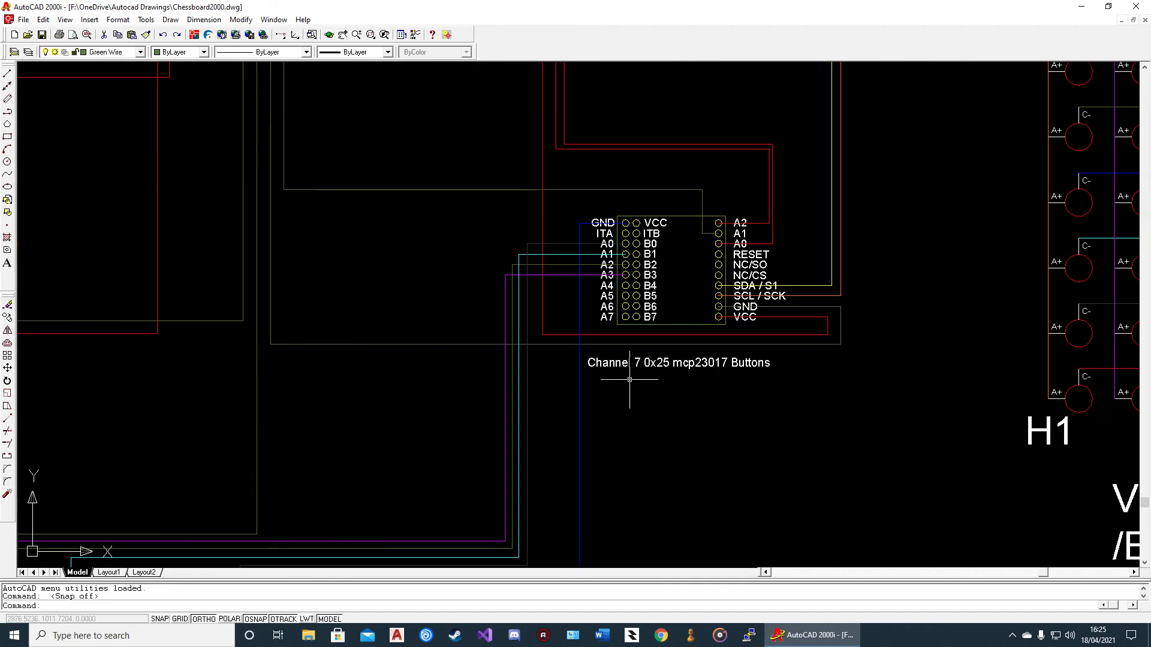
scroll("down", 3)
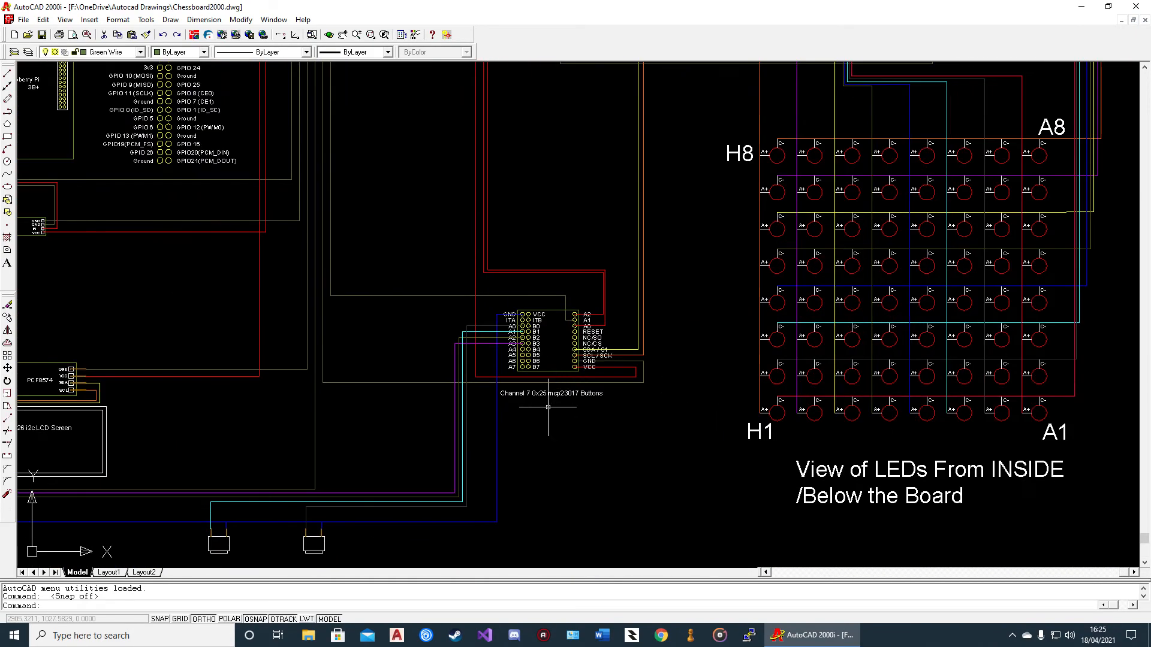
scroll("down", 3)
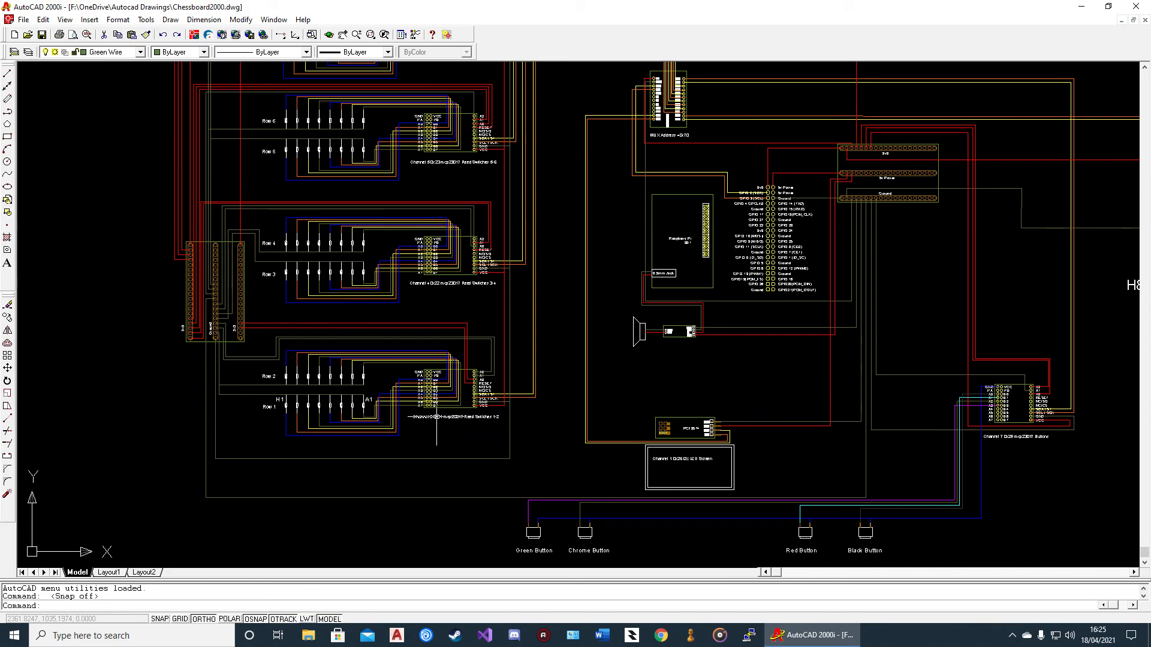
scroll("down", 3)
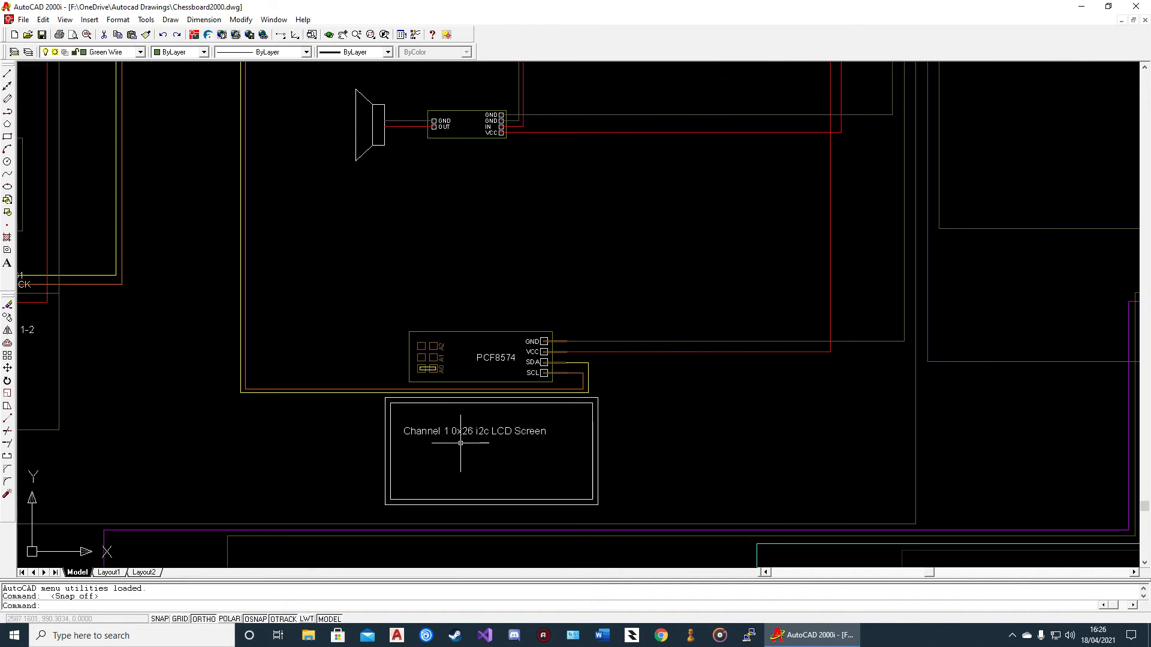
mouse_move(423, 431)
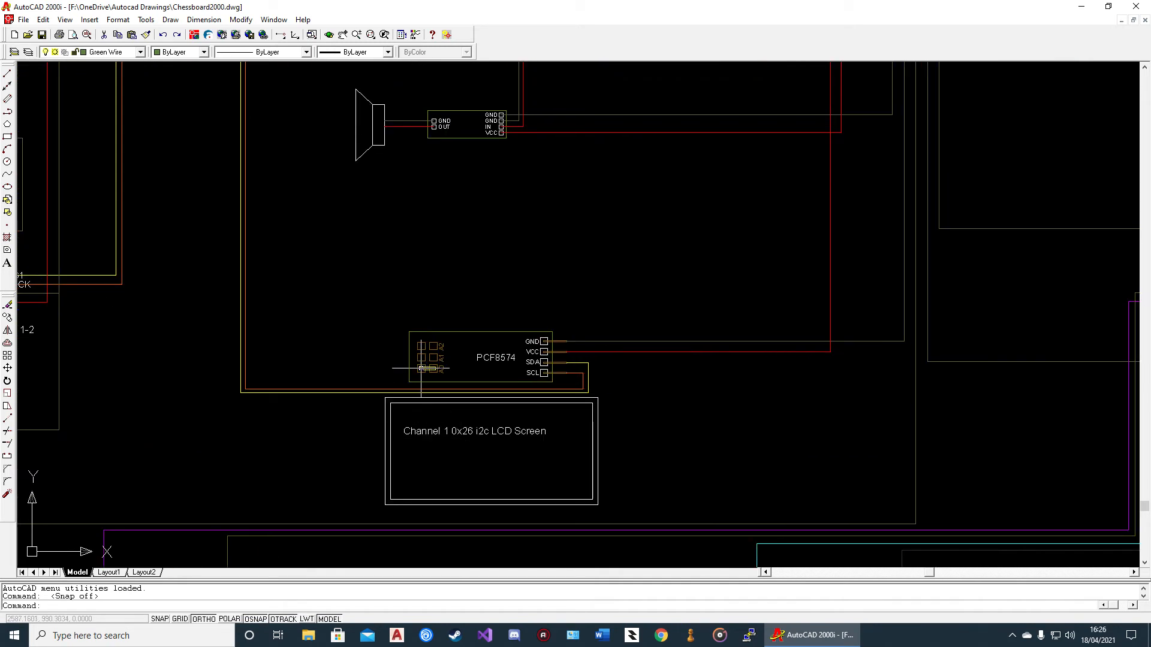
mouse_move(334, 399)
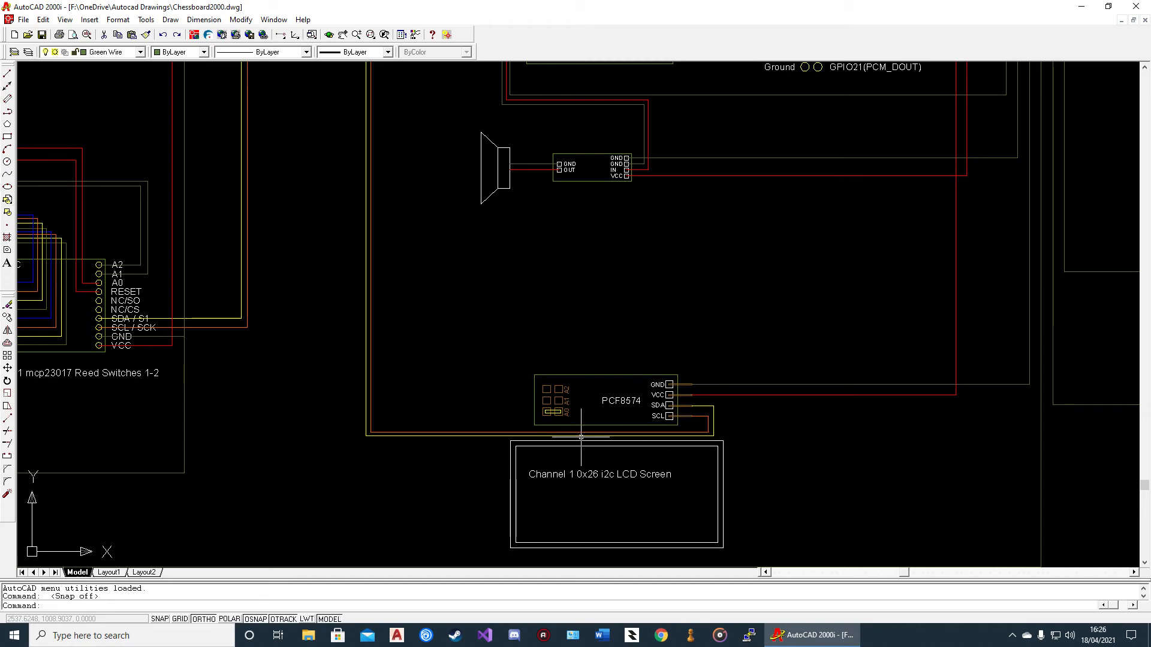
scroll("down", 3)
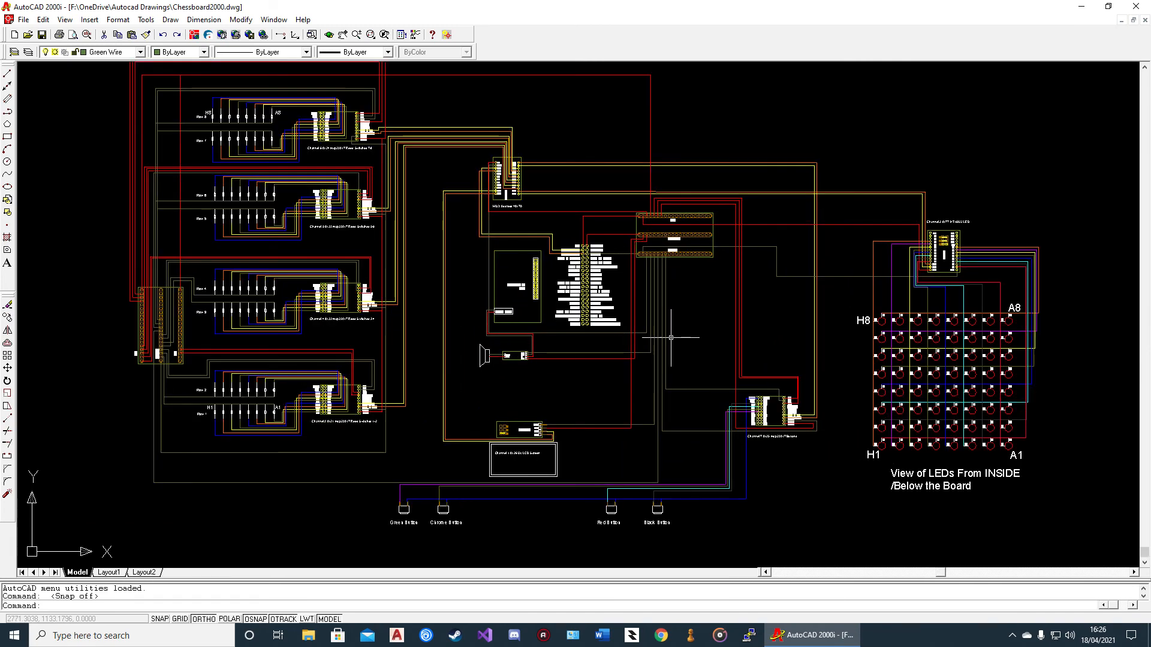
mouse_move(575, 373)
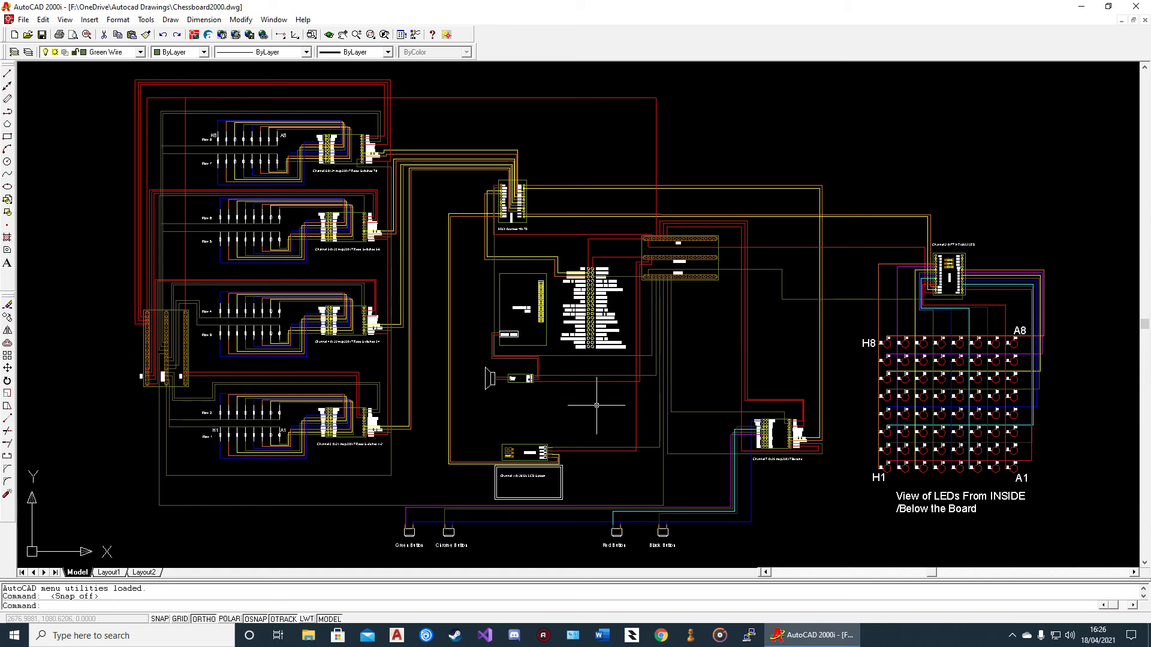
scroll("down", 3)
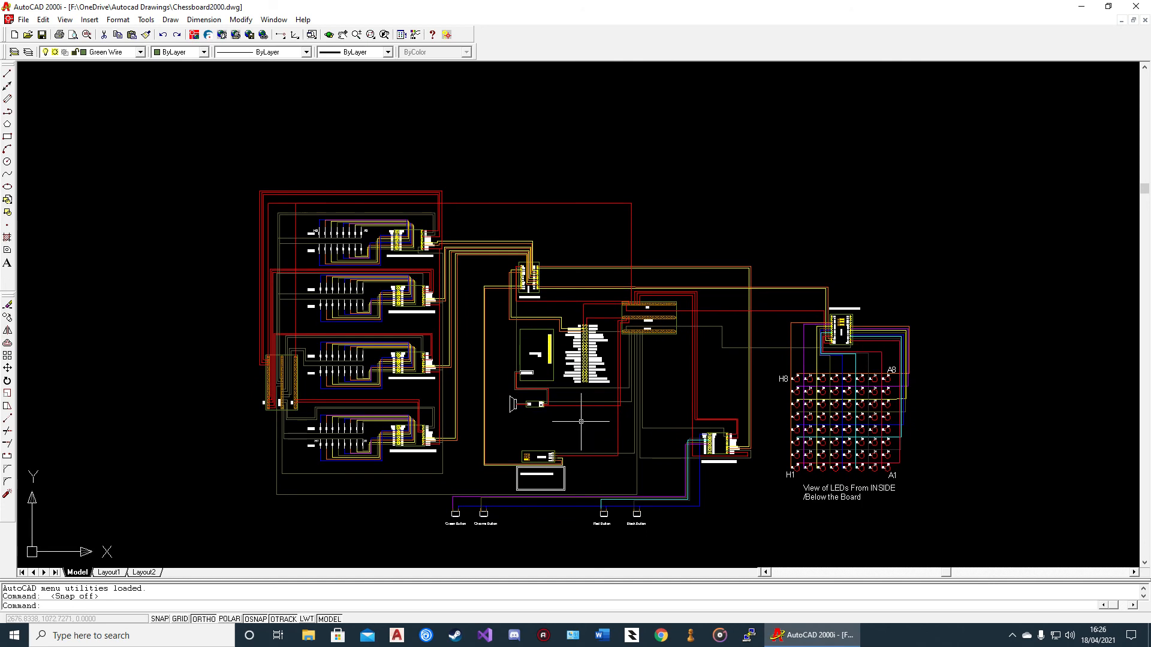